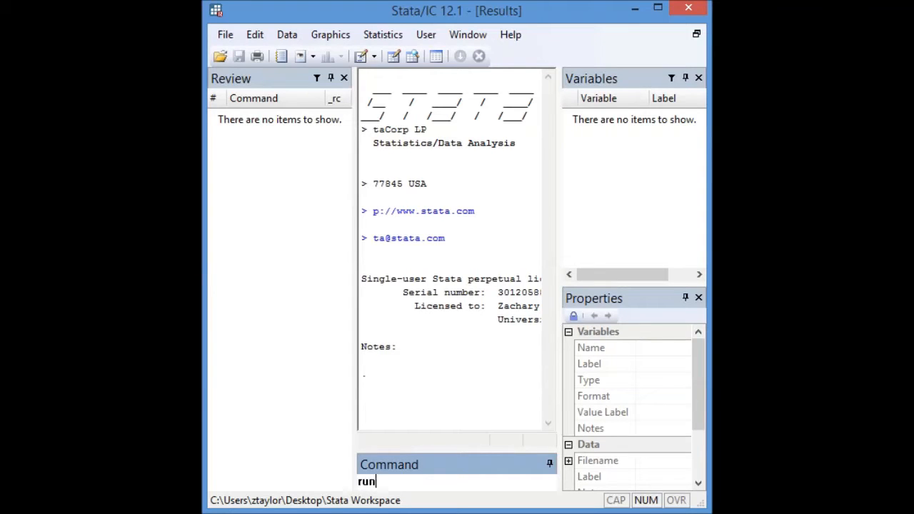
# - Search help for 'regression', browse the regress, logistic, probit entries, then close the results
pyautogui.write('"the cred')
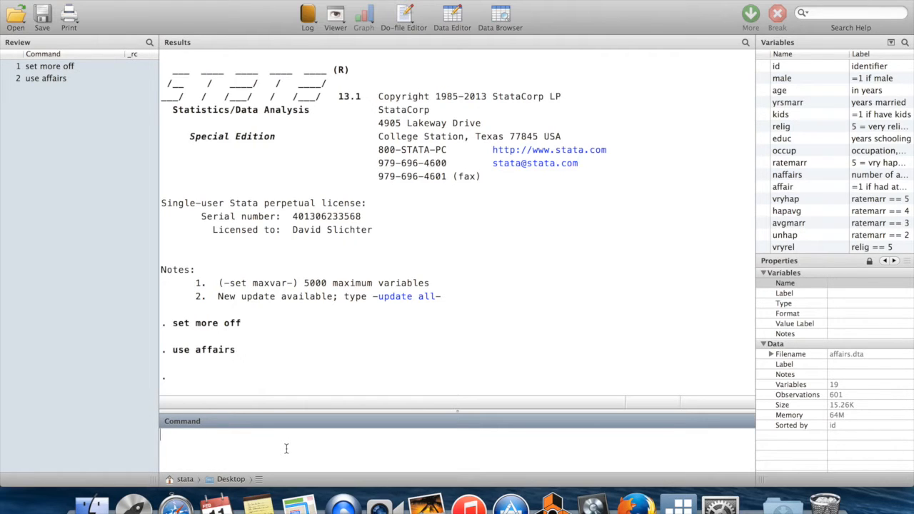
pyautogui.moveTo(246, 436)
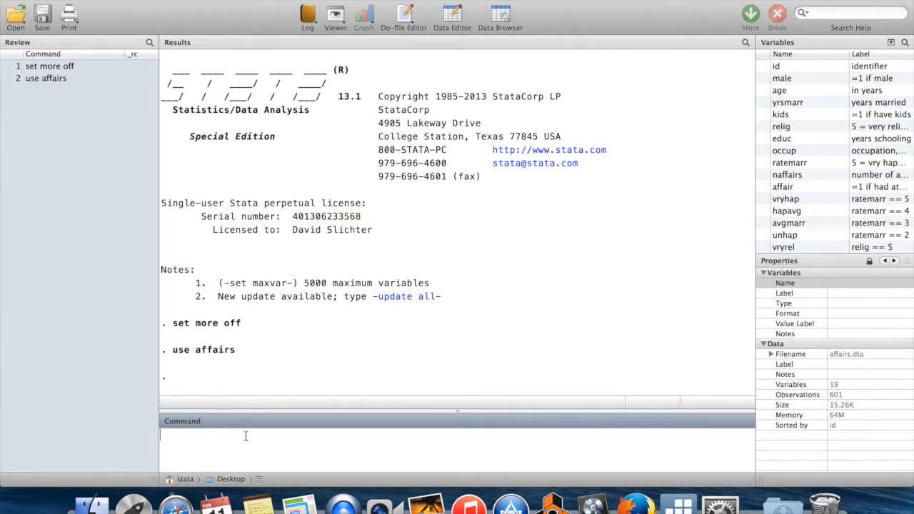
pyautogui.moveTo(379, 368)
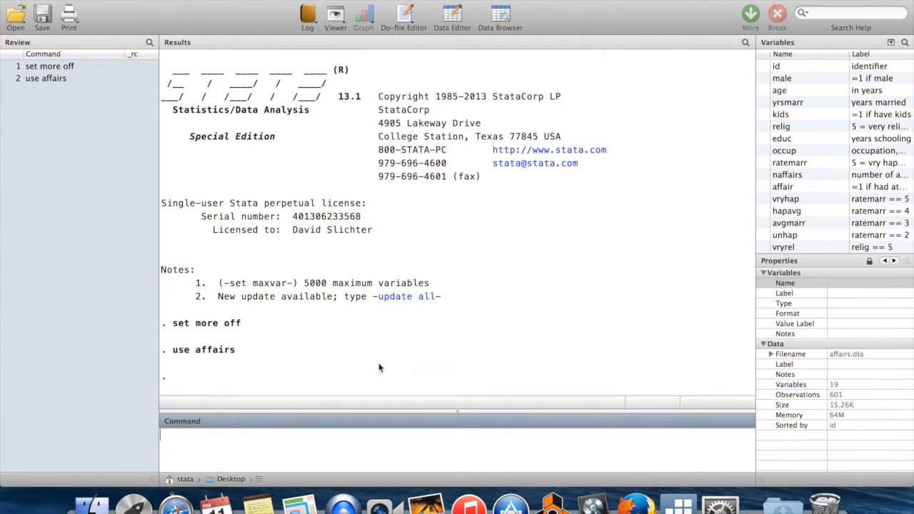
pyautogui.moveTo(452, 357)
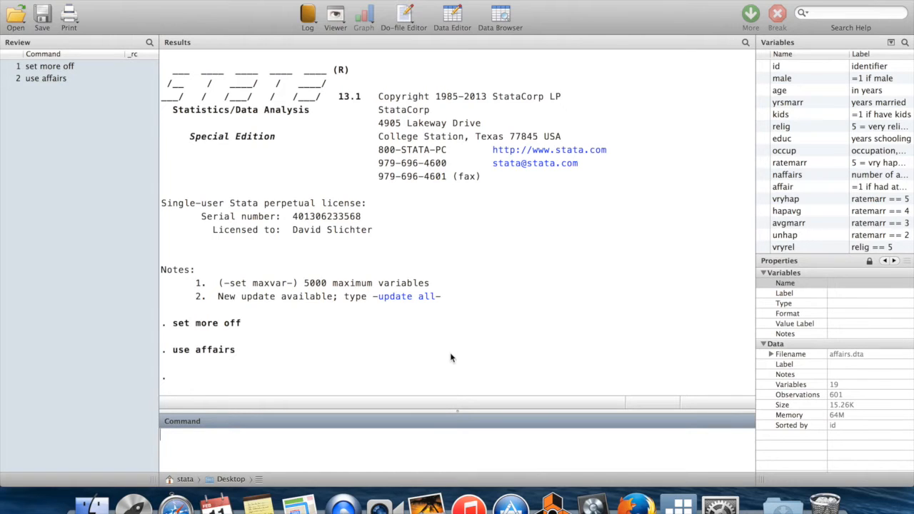
pyautogui.moveTo(402, 352)
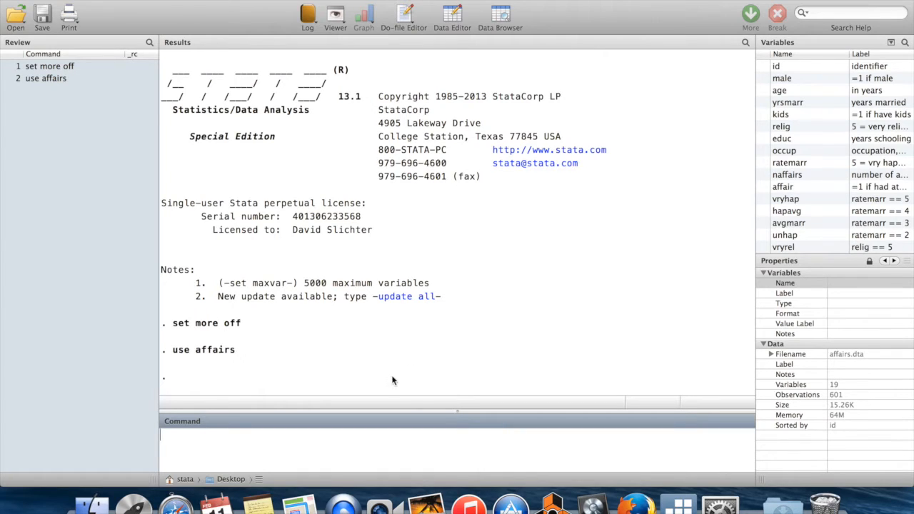
pyautogui.moveTo(390, 380)
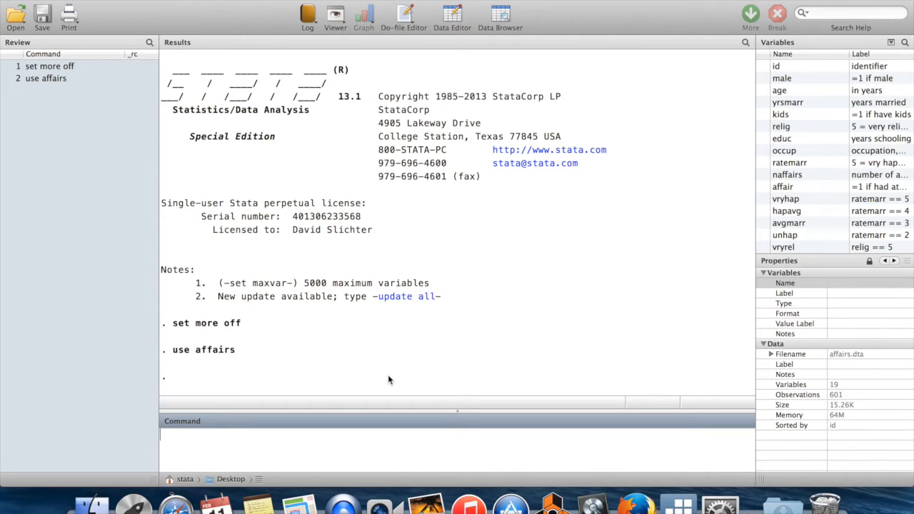
pyautogui.moveTo(362, 375)
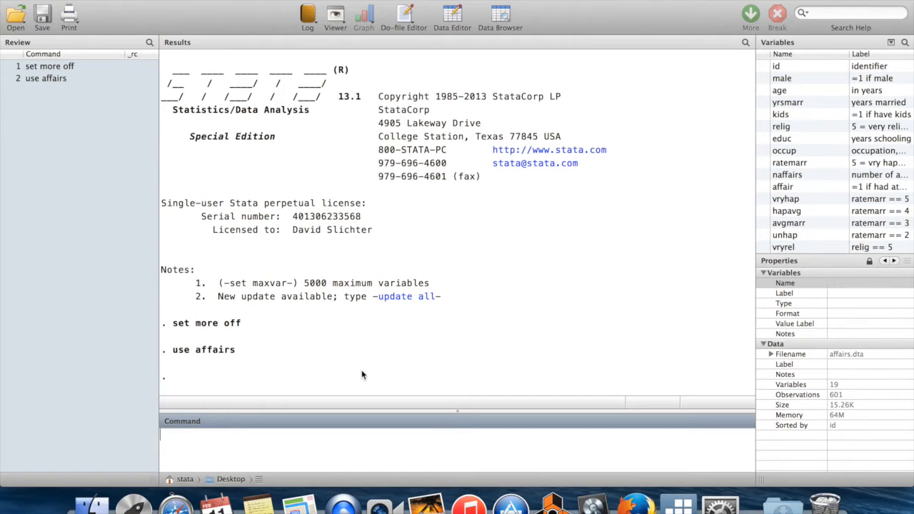
pyautogui.moveTo(313, 195)
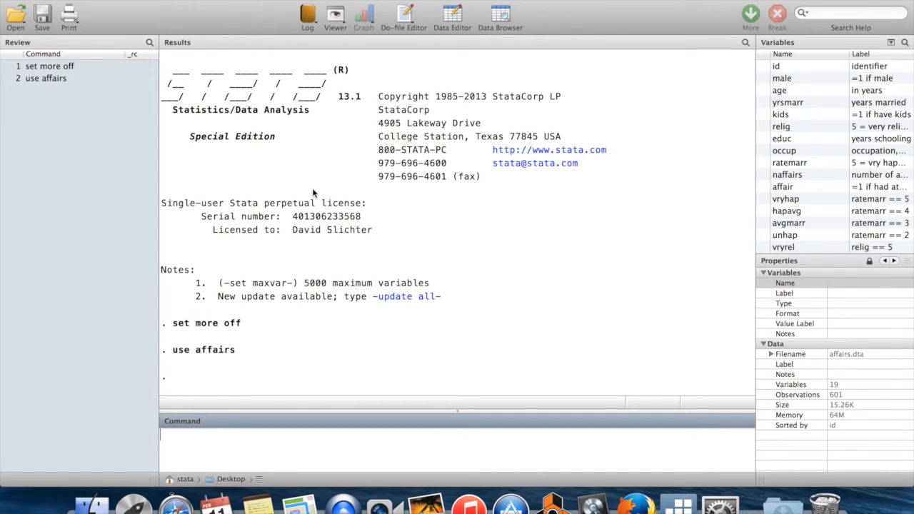
pyautogui.moveTo(330, 178)
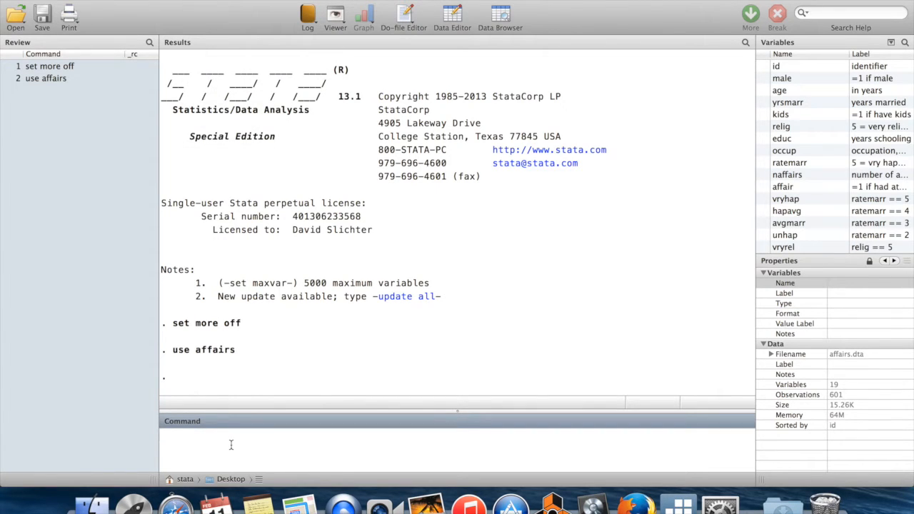
pyautogui.write('se')
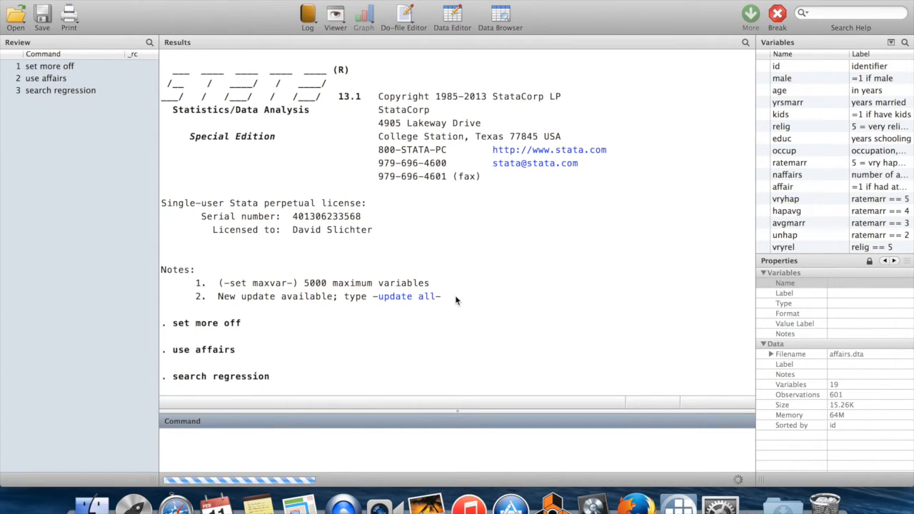
pyautogui.press('Return')
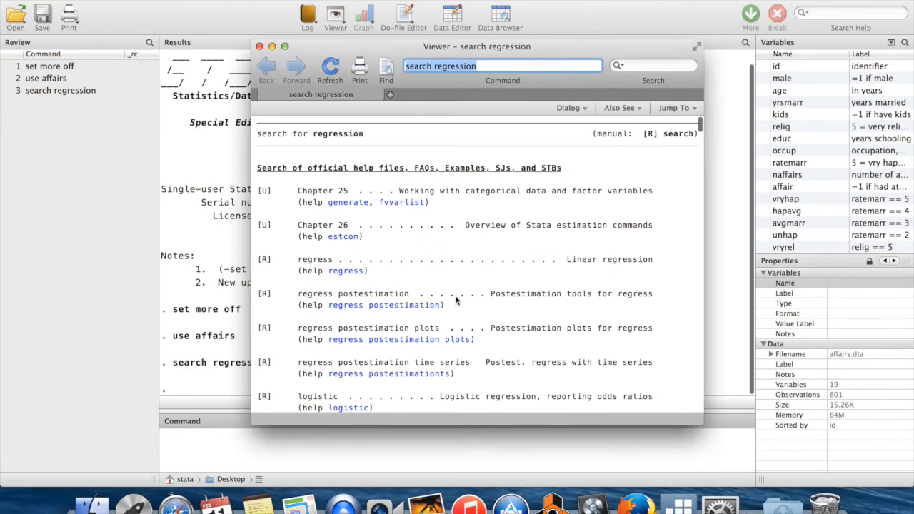
pyautogui.scroll(-3)
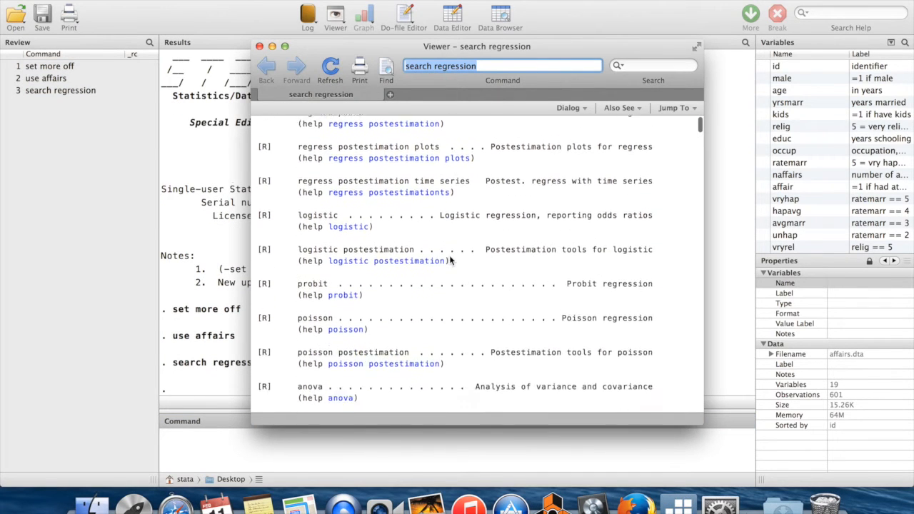
pyautogui.scroll(-3)
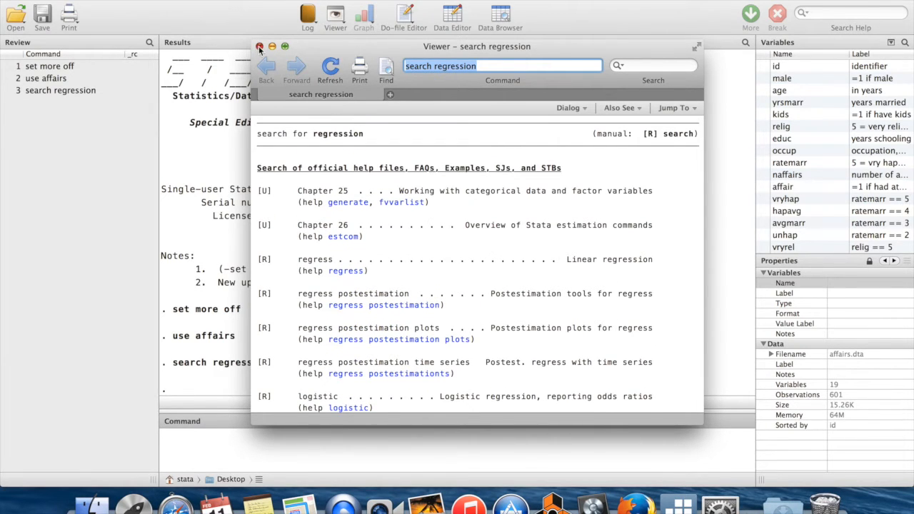
pyautogui.click(260, 47)
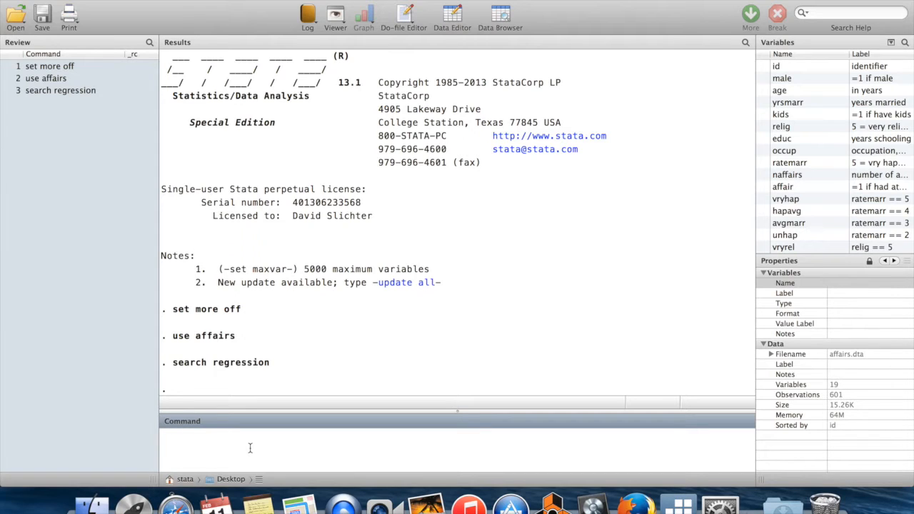
# - Open the summarize help page with 'help summarize'
pyautogui.write('help summai')
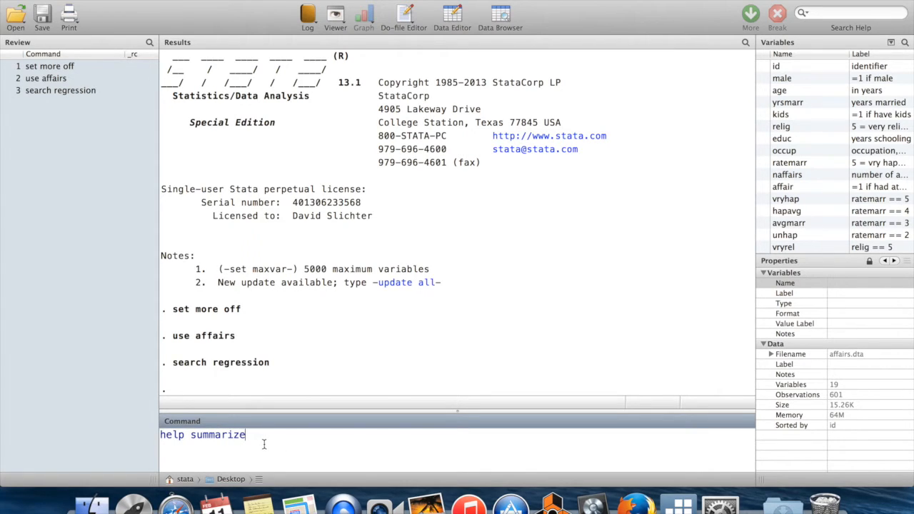
pyautogui.press('Return')
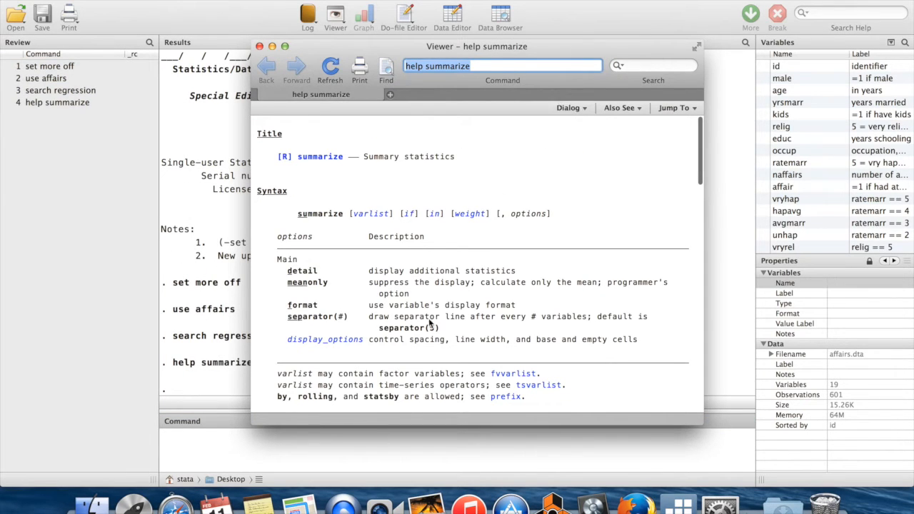
pyautogui.moveTo(582, 179)
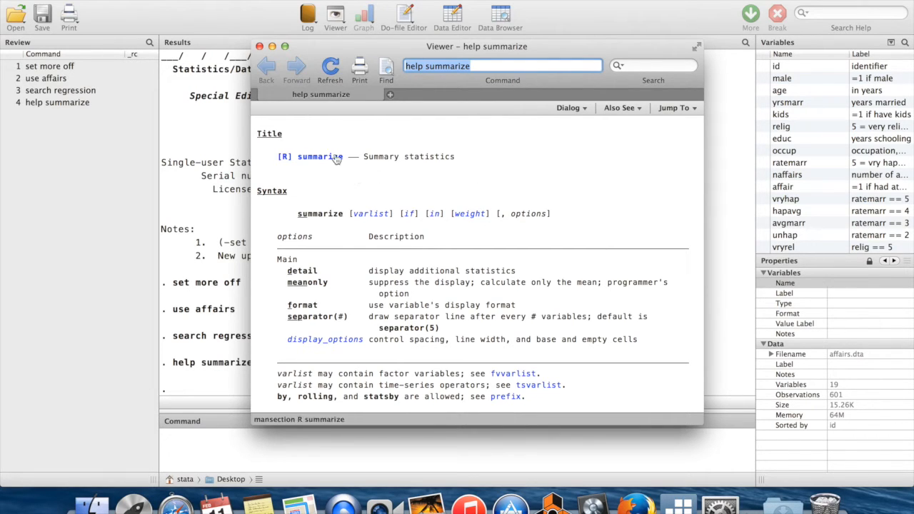
pyautogui.moveTo(478, 170)
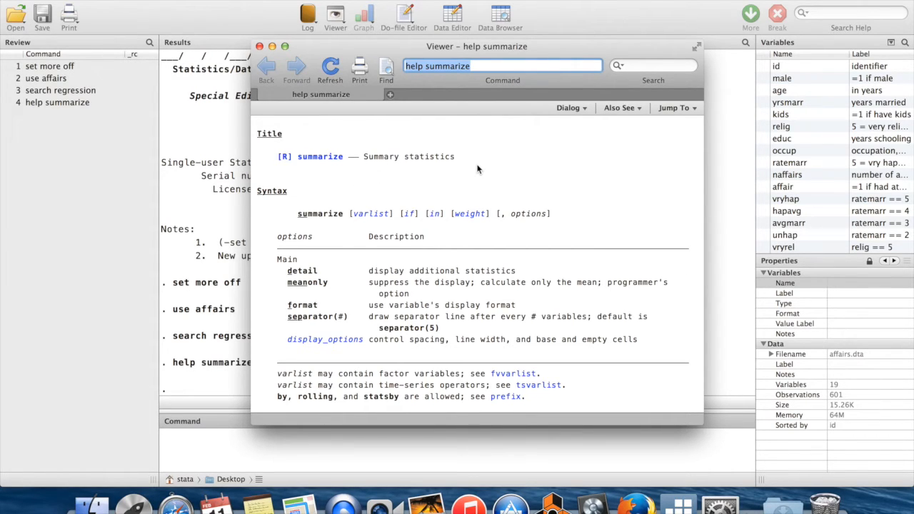
pyautogui.moveTo(300, 173)
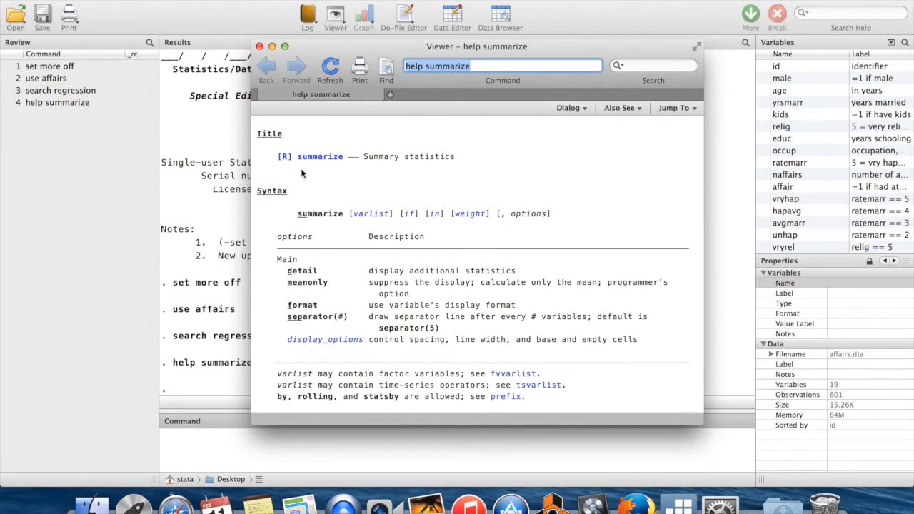
pyautogui.moveTo(409, 188)
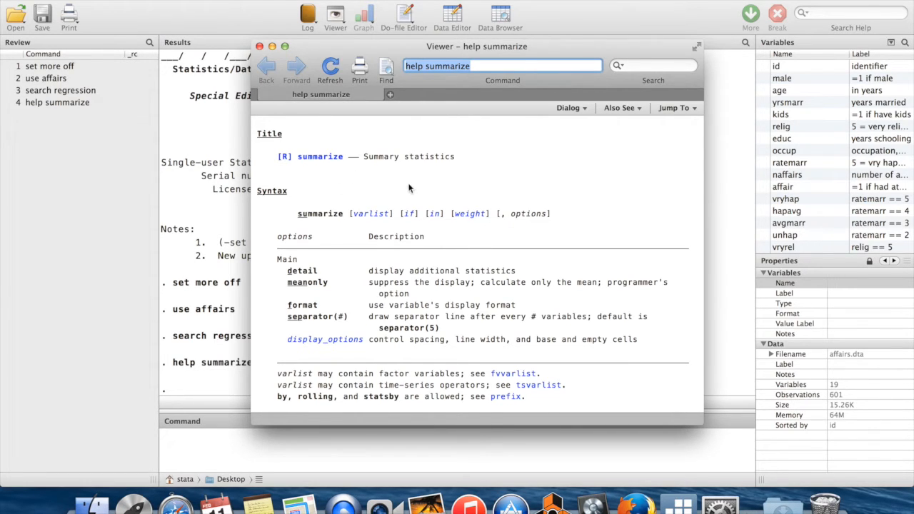
pyautogui.moveTo(466, 181)
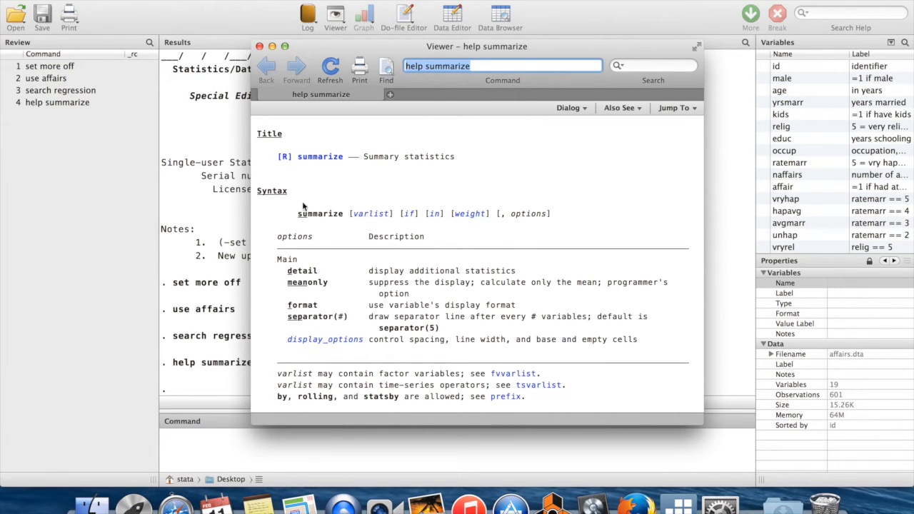
pyautogui.moveTo(317, 227)
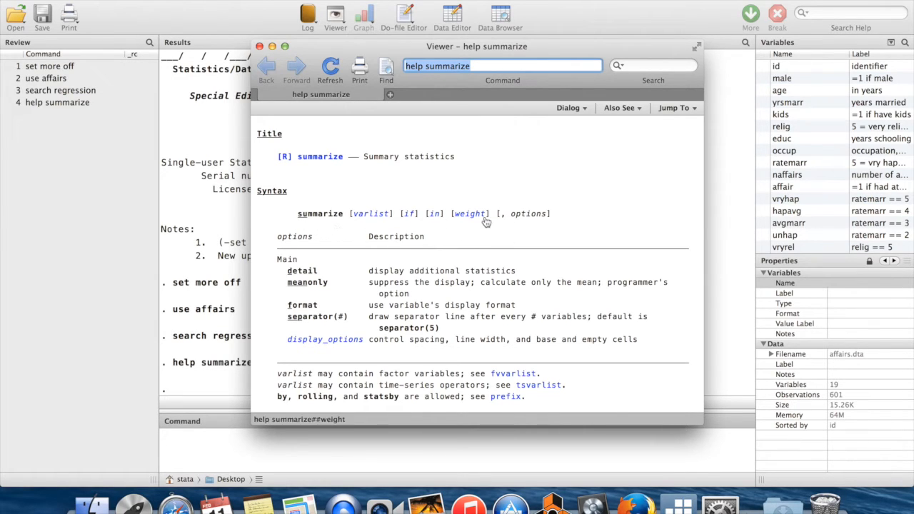
pyautogui.moveTo(540, 223)
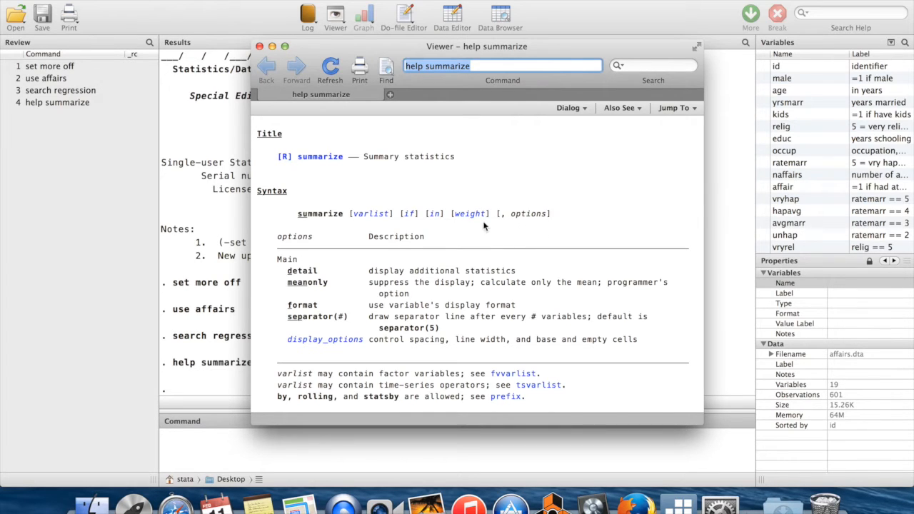
pyautogui.moveTo(378, 225)
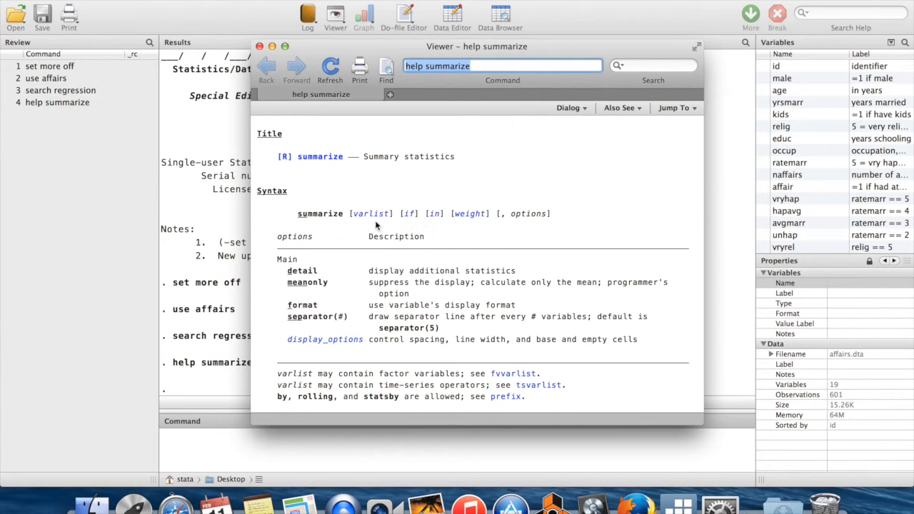
pyautogui.moveTo(331, 227)
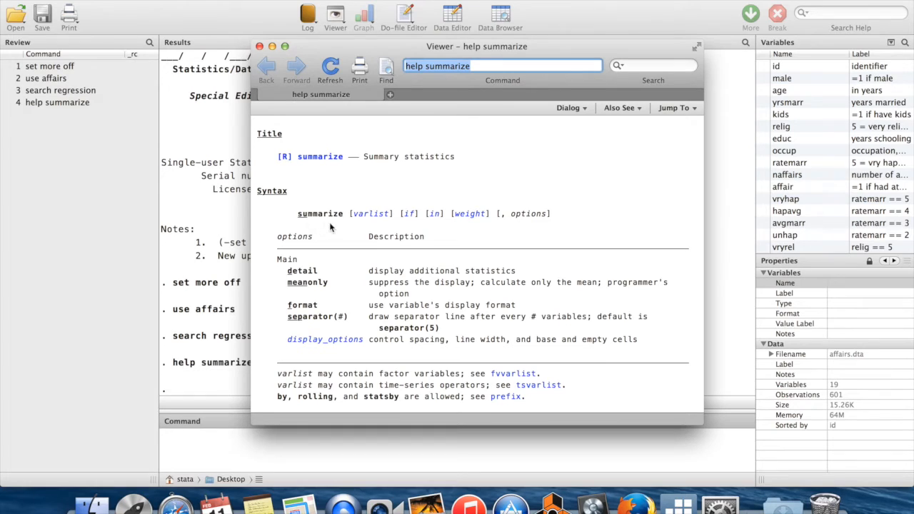
pyautogui.moveTo(550, 218)
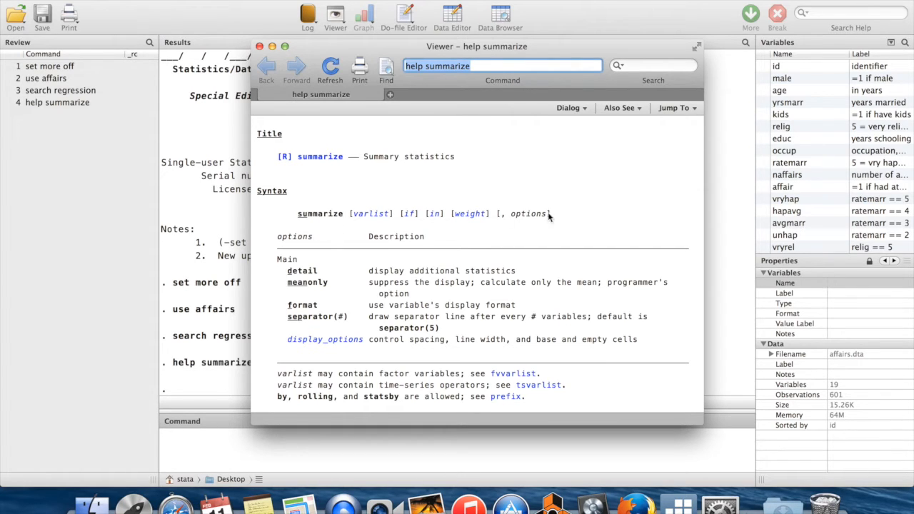
pyautogui.moveTo(548, 256)
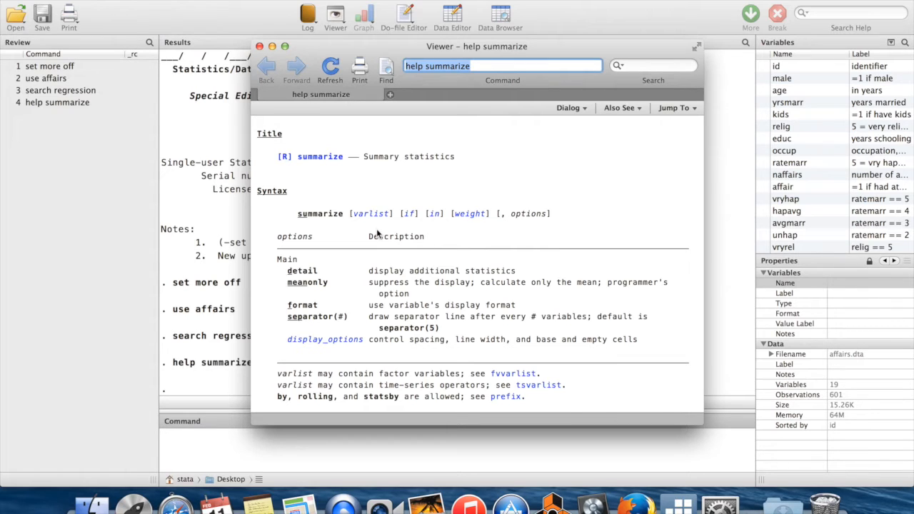
pyautogui.moveTo(476, 242)
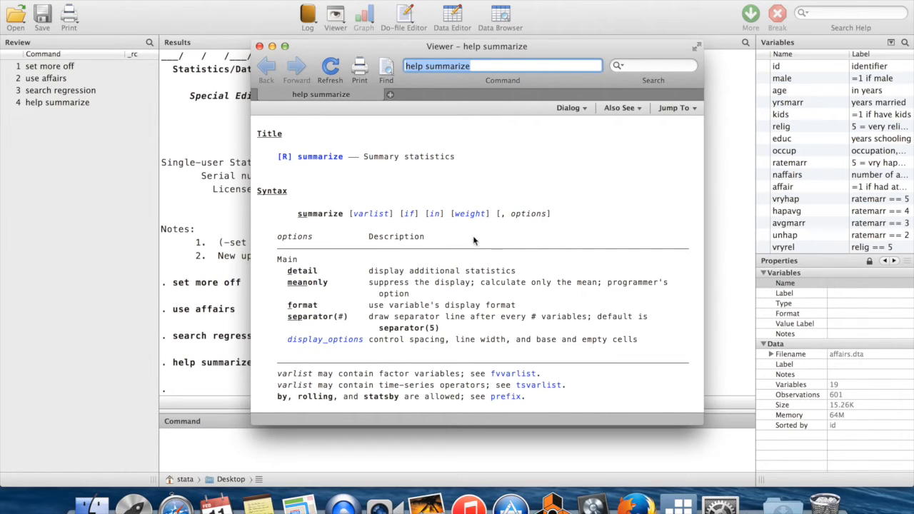
pyautogui.moveTo(372, 213)
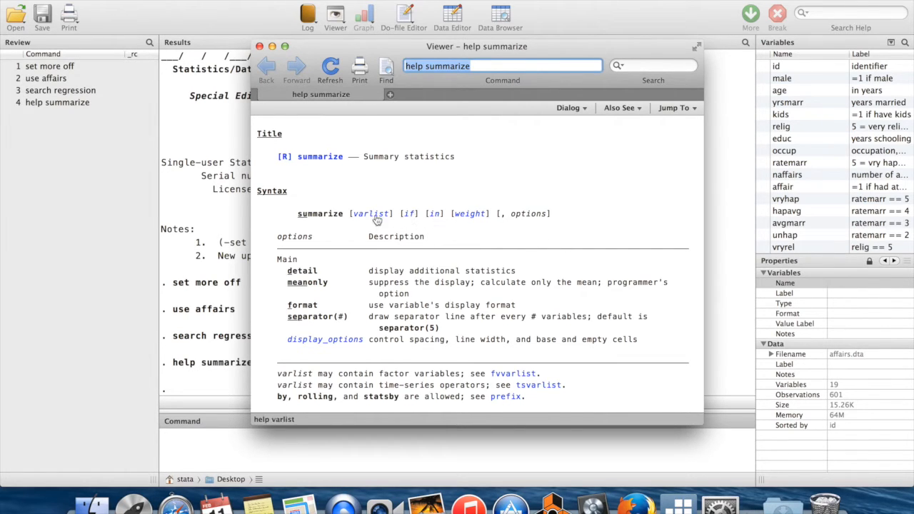
pyautogui.moveTo(369, 225)
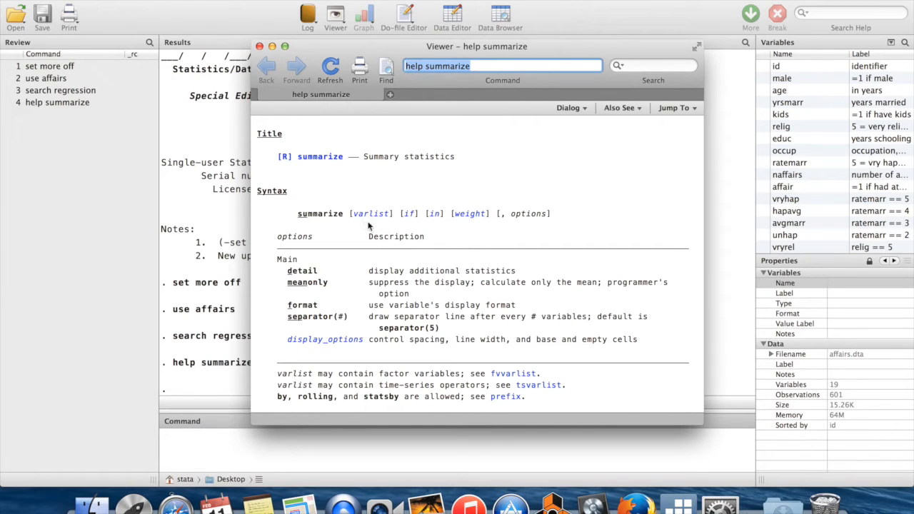
pyautogui.moveTo(393, 227)
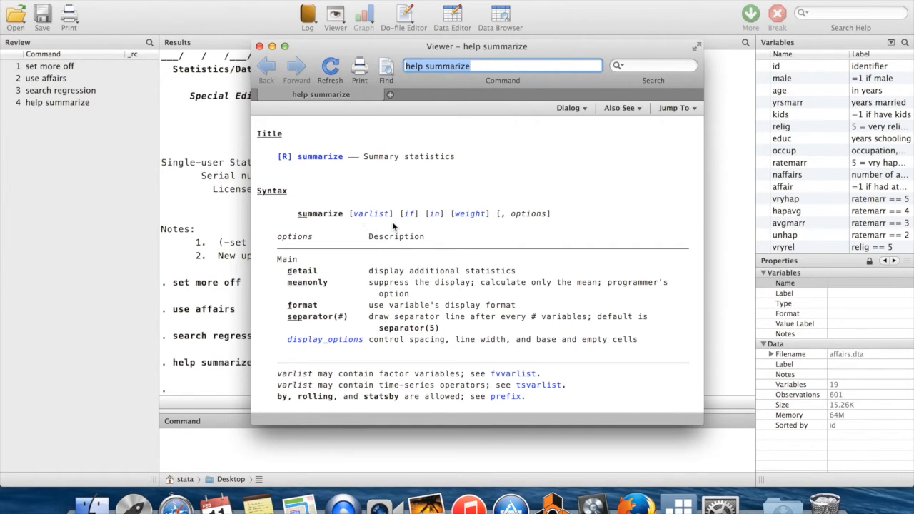
pyautogui.moveTo(367, 223)
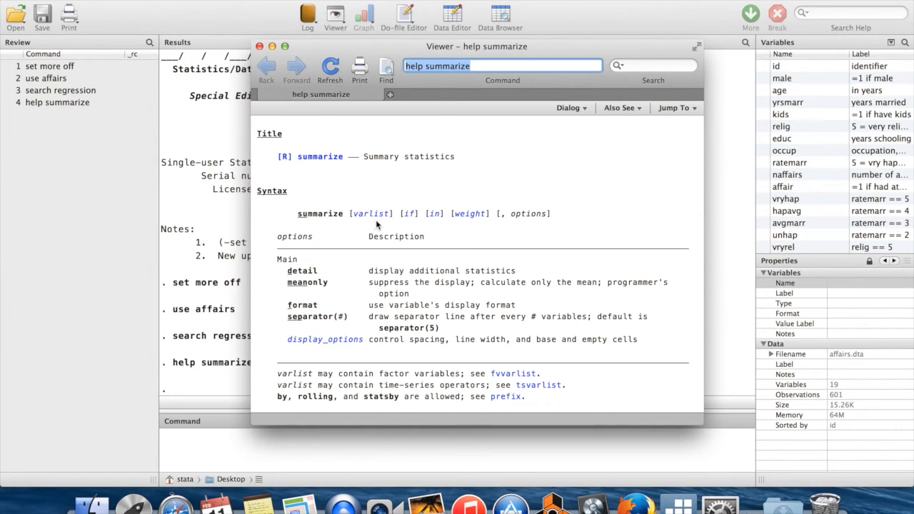
pyautogui.moveTo(500, 230)
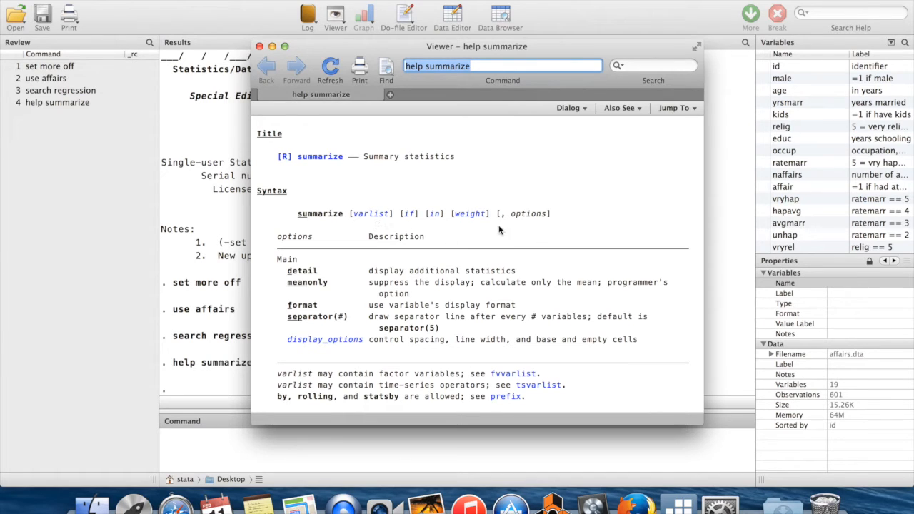
pyautogui.moveTo(507, 230)
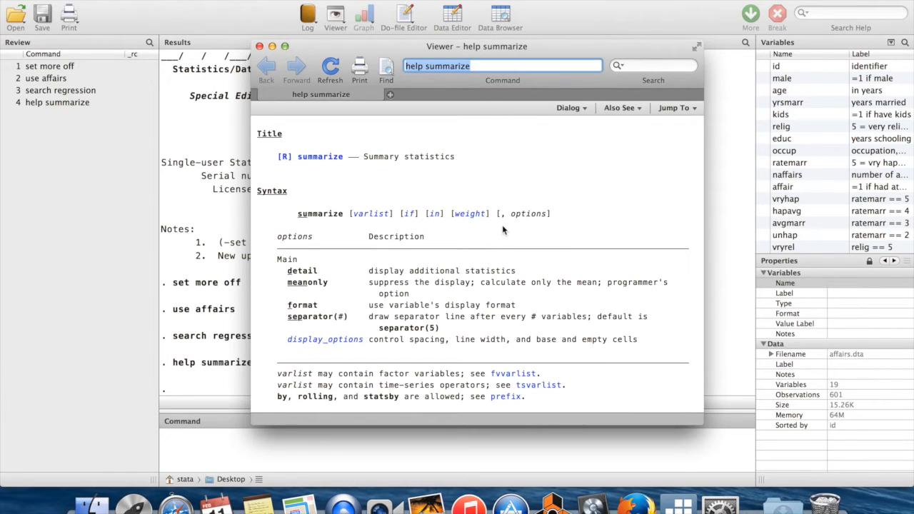
pyautogui.moveTo(549, 231)
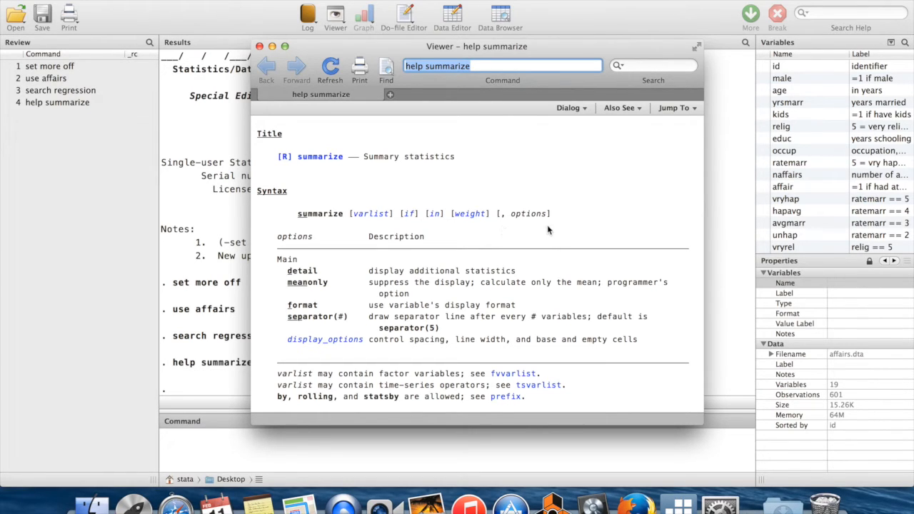
pyautogui.moveTo(298, 297)
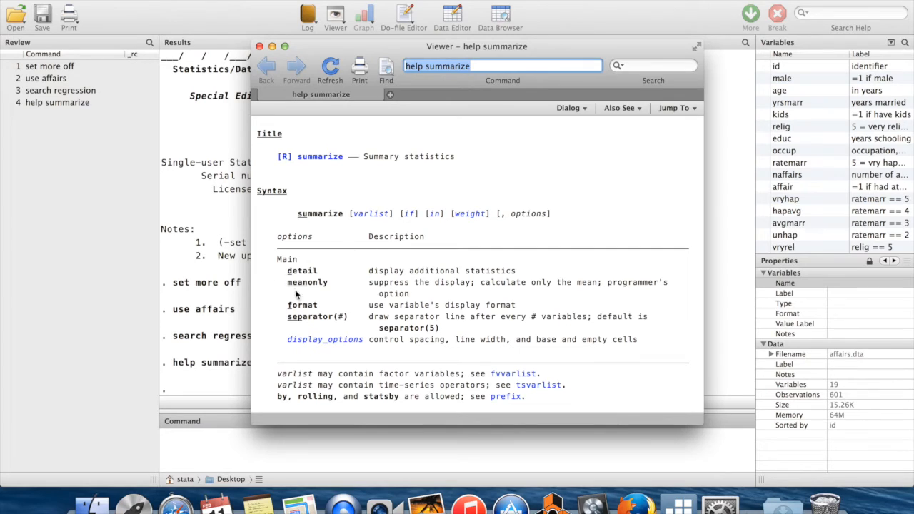
pyautogui.moveTo(298, 270)
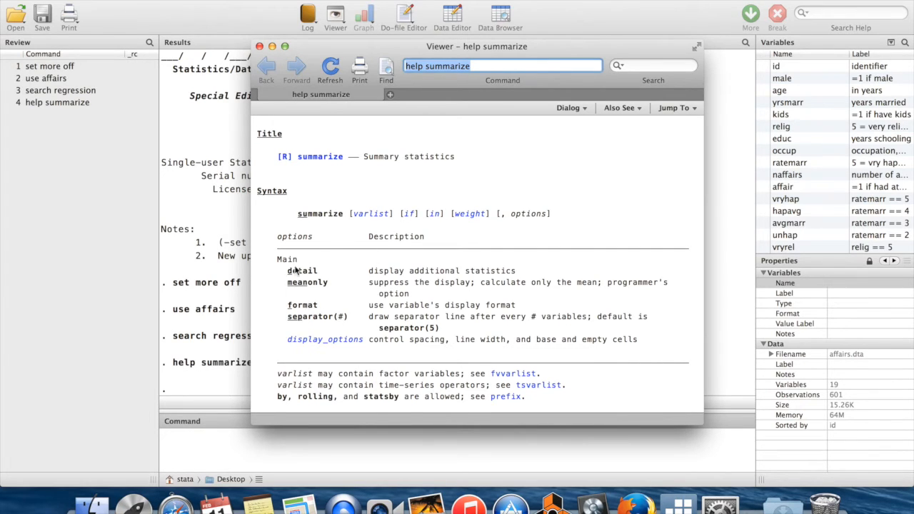
pyautogui.moveTo(519, 237)
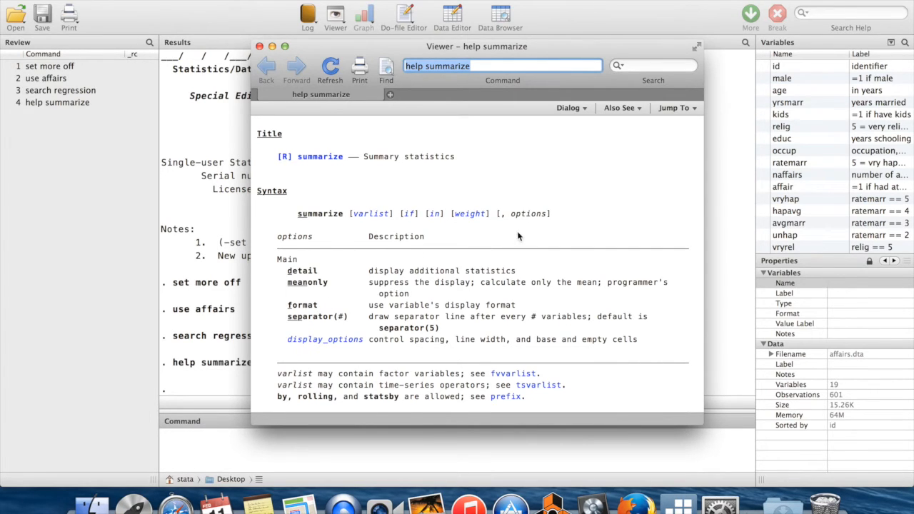
pyautogui.moveTo(529, 231)
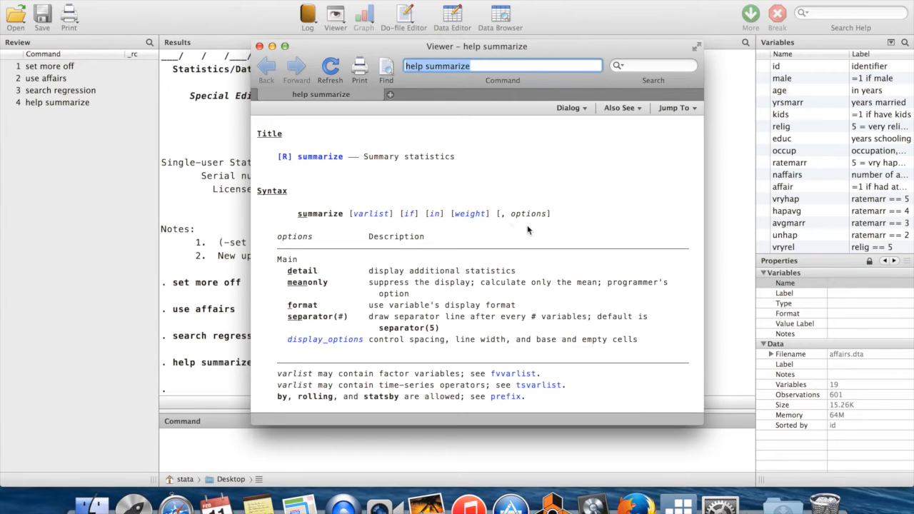
pyautogui.moveTo(516, 228)
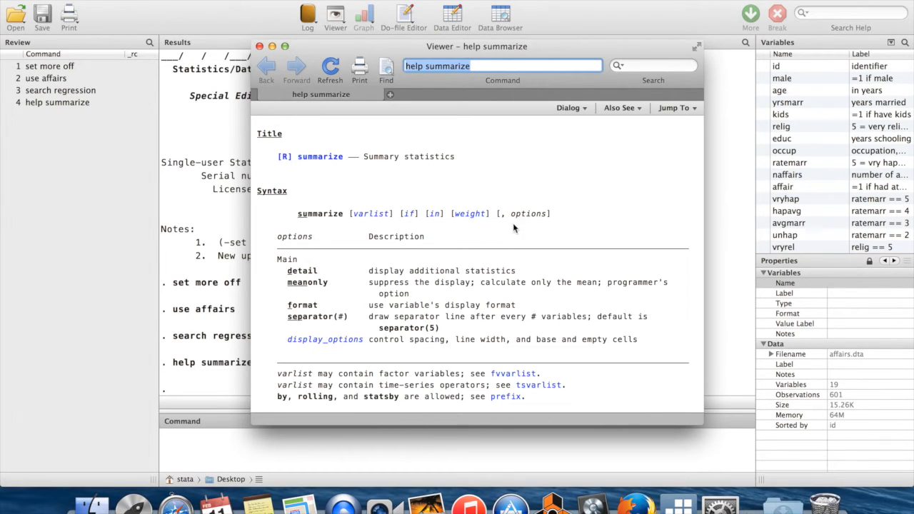
pyautogui.moveTo(564, 228)
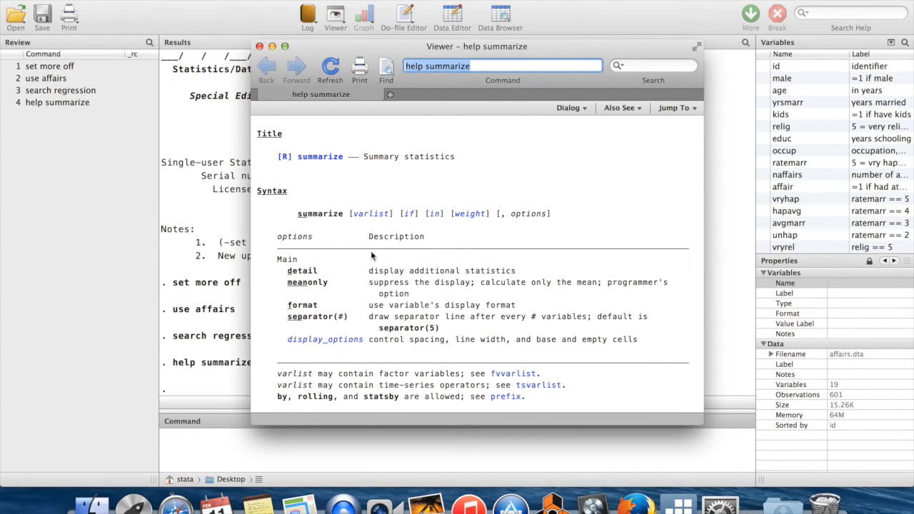
pyautogui.moveTo(300, 224)
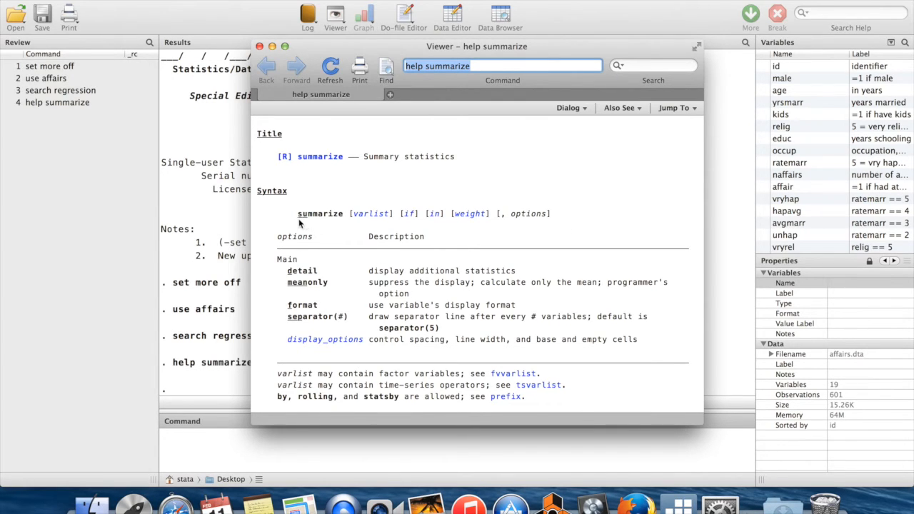
pyautogui.moveTo(332, 227)
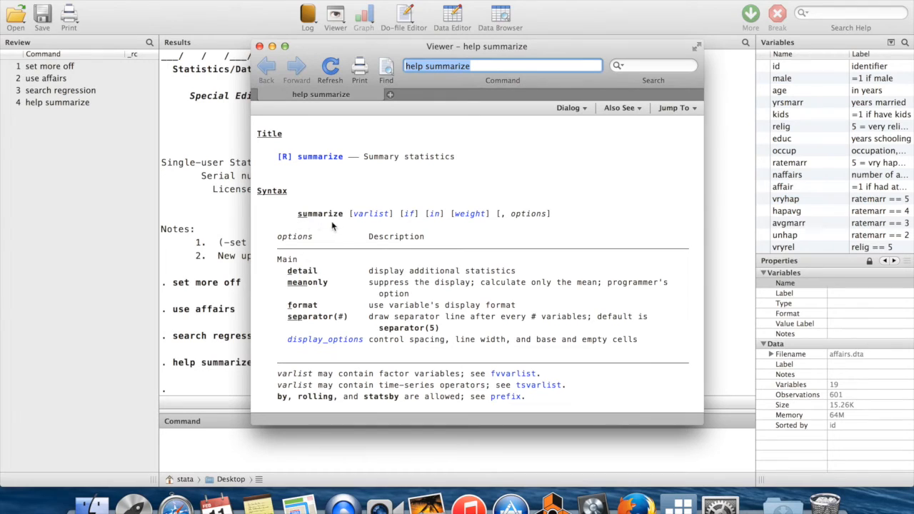
pyautogui.moveTo(339, 228)
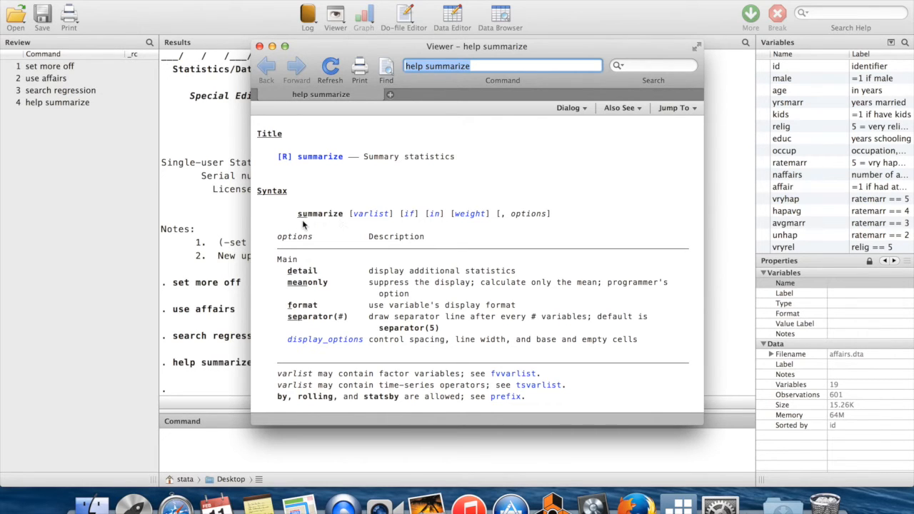
pyautogui.moveTo(302, 223)
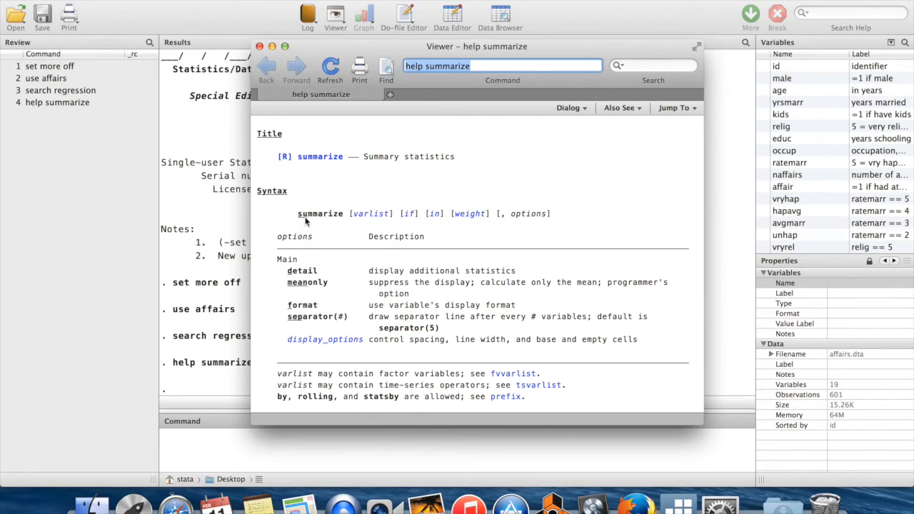
pyautogui.moveTo(303, 221)
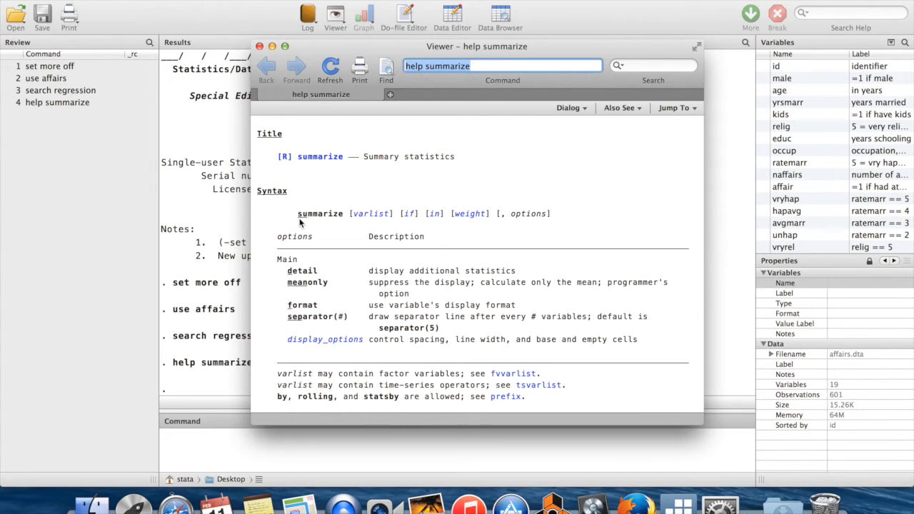
pyautogui.moveTo(363, 232)
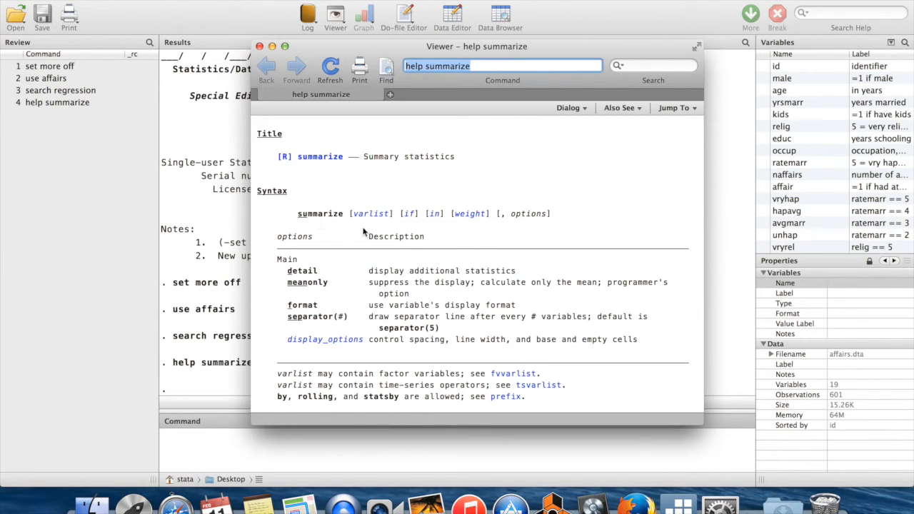
pyautogui.scroll(-3)
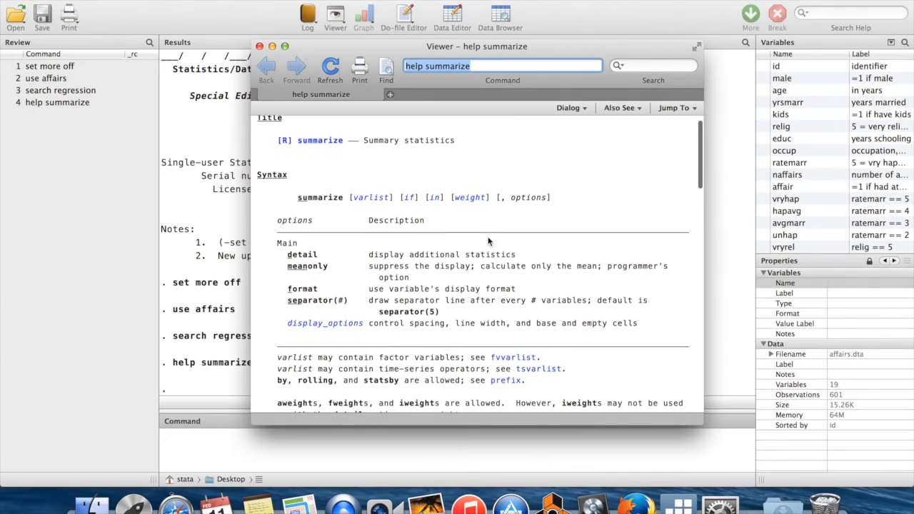
pyautogui.scroll(-3)
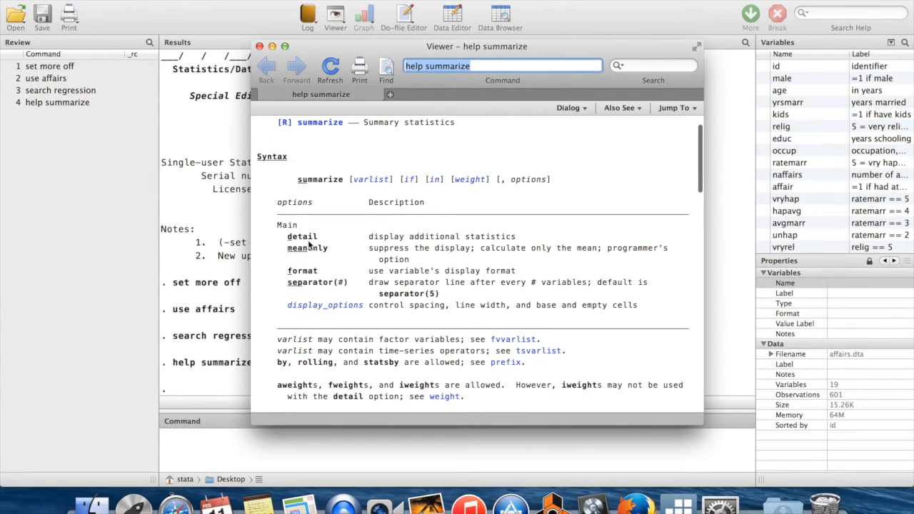
pyautogui.moveTo(504, 192)
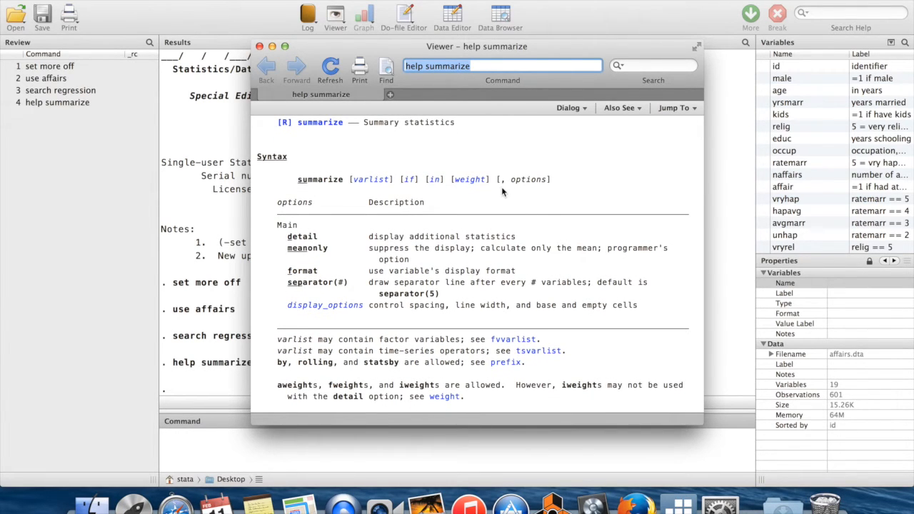
pyautogui.moveTo(563, 155)
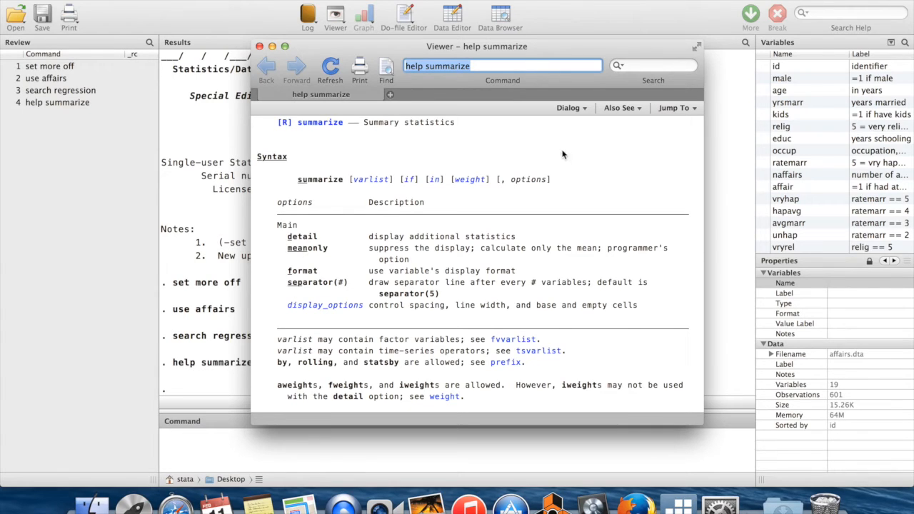
pyautogui.moveTo(297, 246)
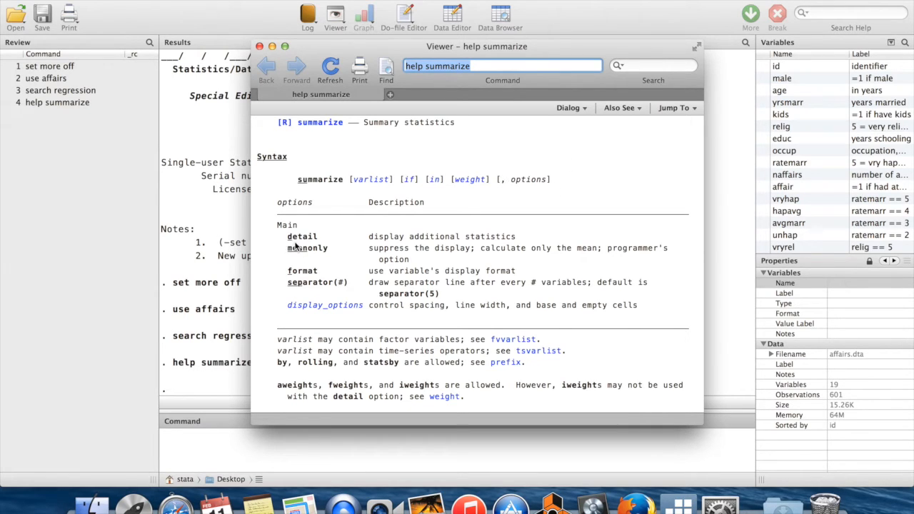
pyautogui.moveTo(361, 249)
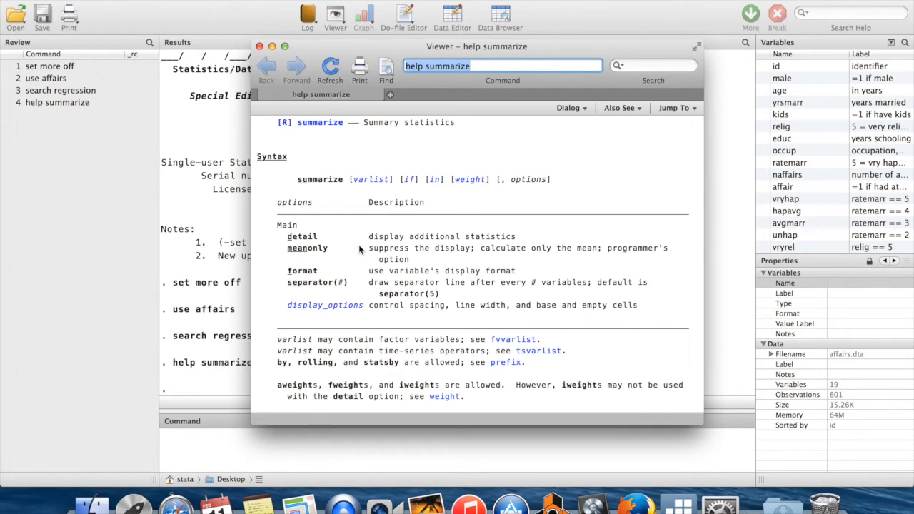
pyautogui.moveTo(450, 299)
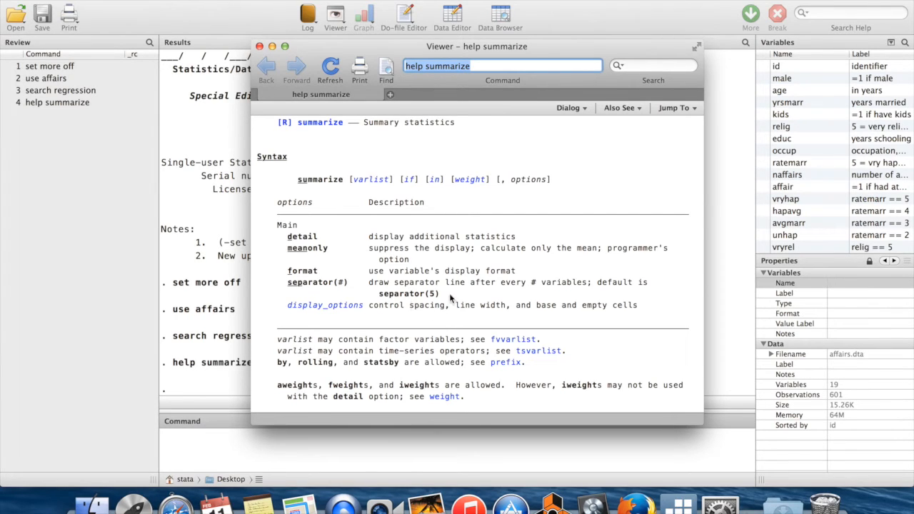
pyautogui.moveTo(385, 260)
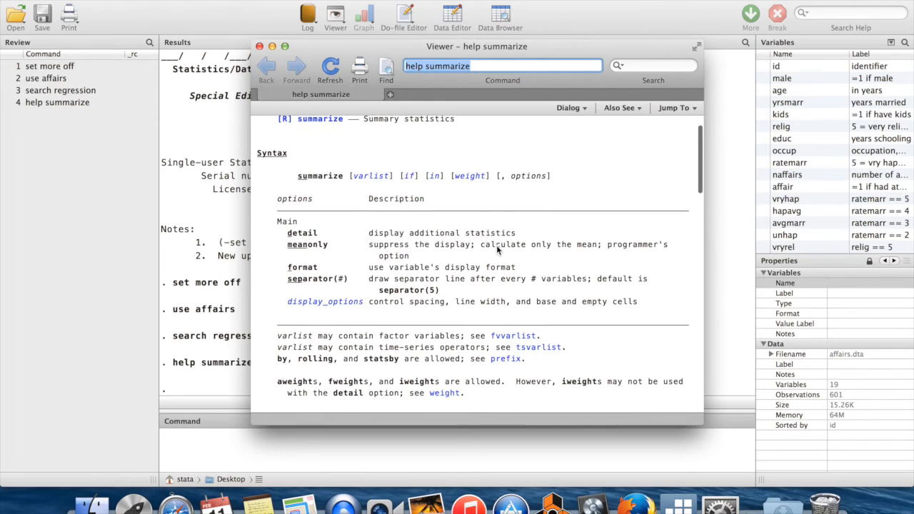
pyautogui.scroll(-3)
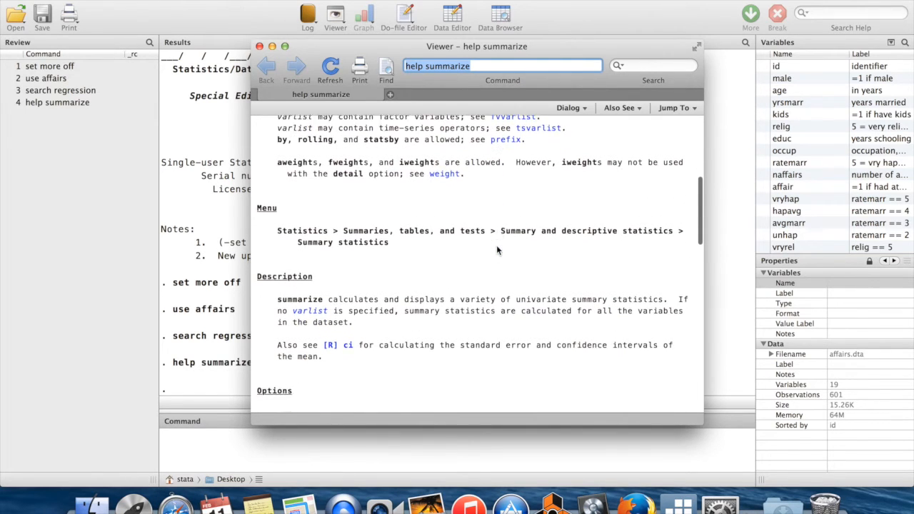
pyautogui.scroll(-3)
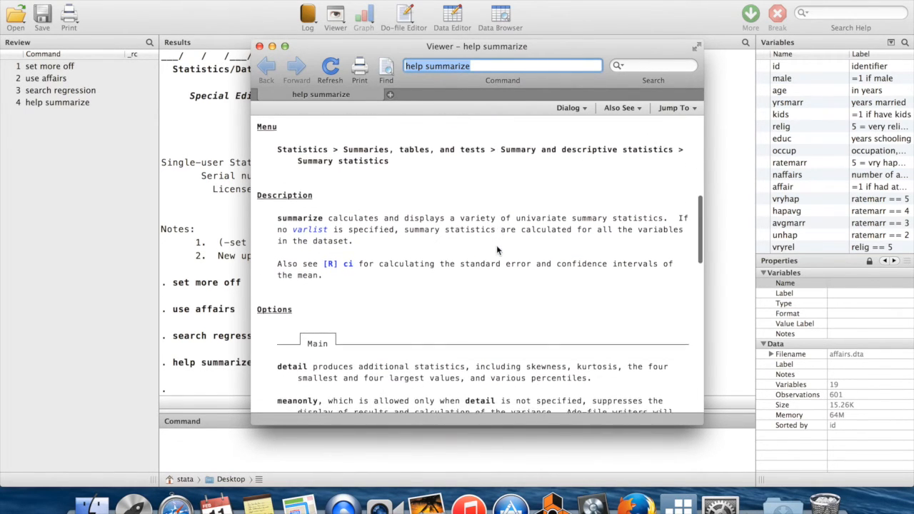
pyautogui.scroll(-3)
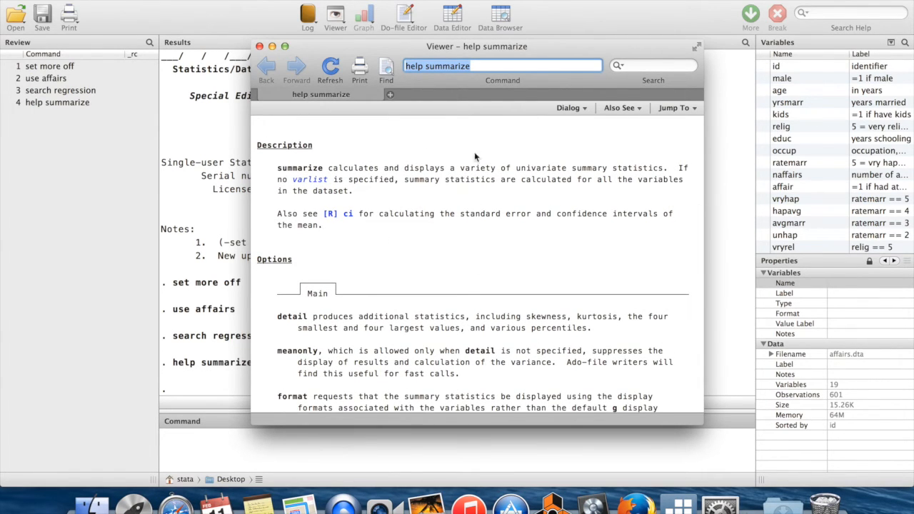
pyautogui.moveTo(303, 141)
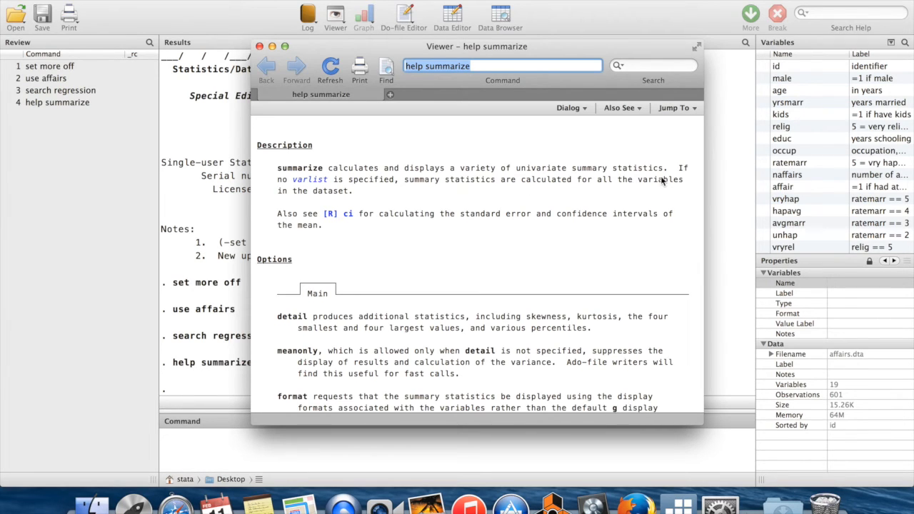
pyautogui.moveTo(360, 194)
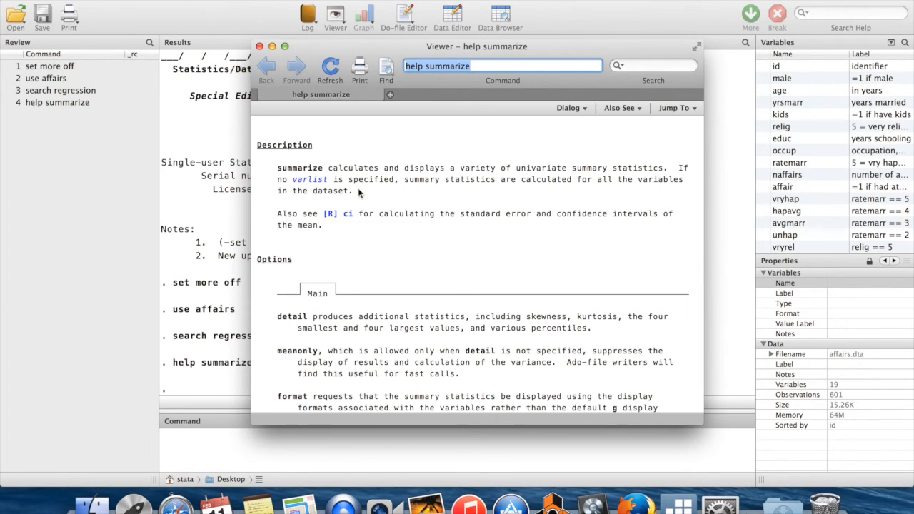
pyautogui.moveTo(416, 199)
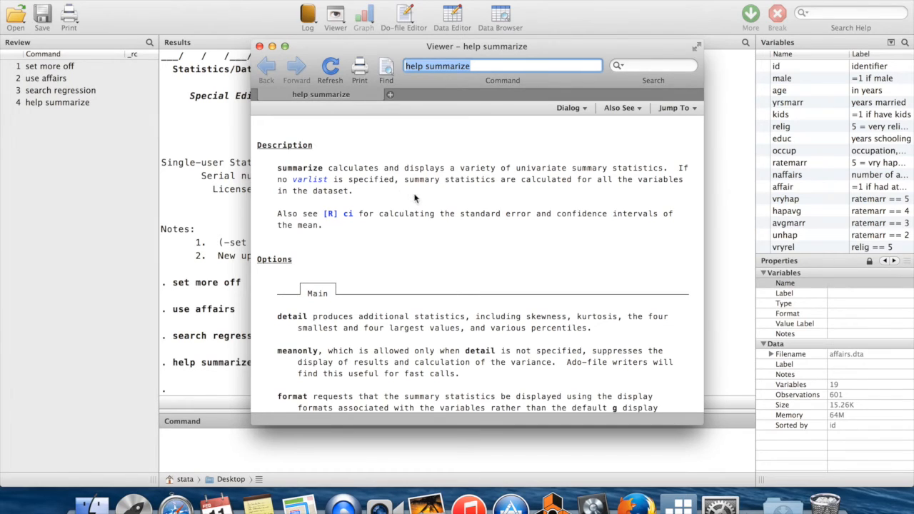
pyautogui.moveTo(363, 192)
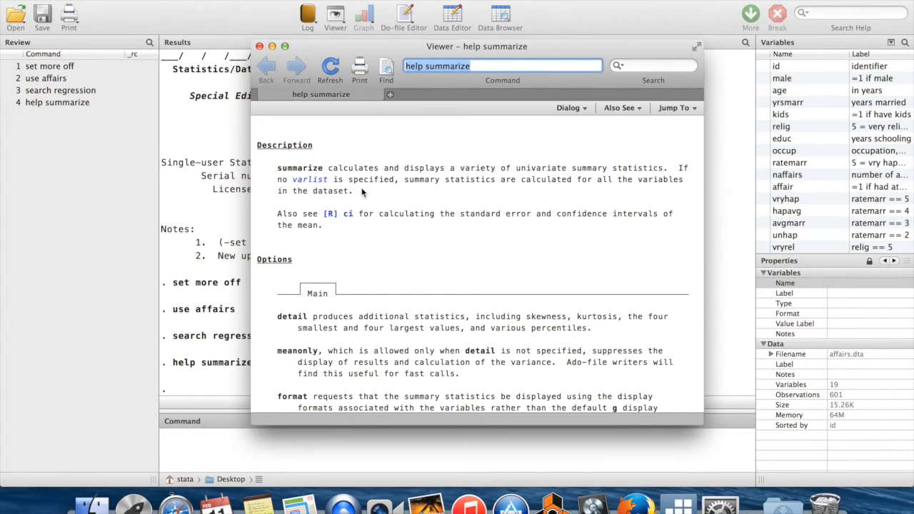
pyautogui.moveTo(392, 173)
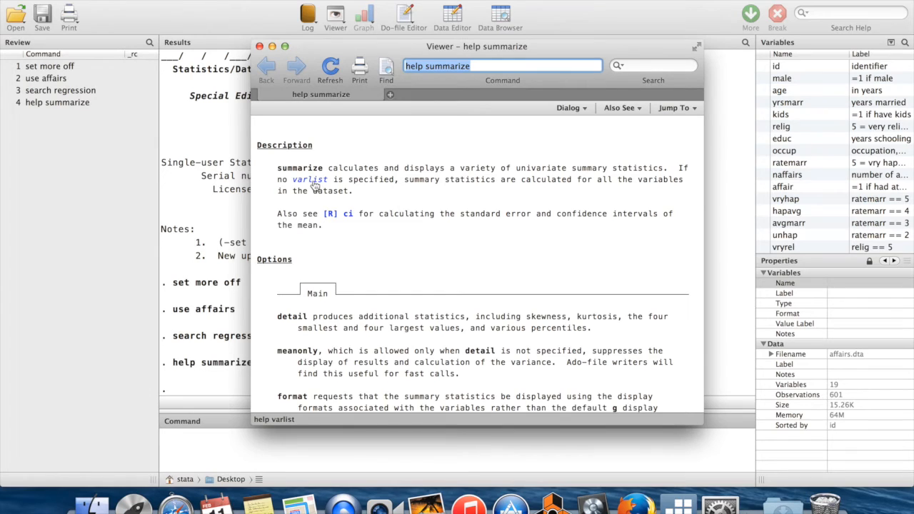
pyautogui.moveTo(290, 188)
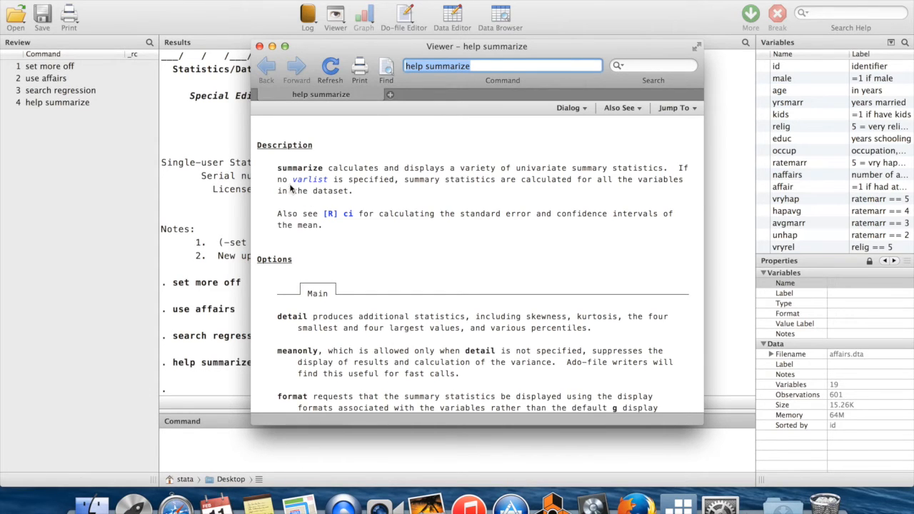
pyautogui.moveTo(350, 242)
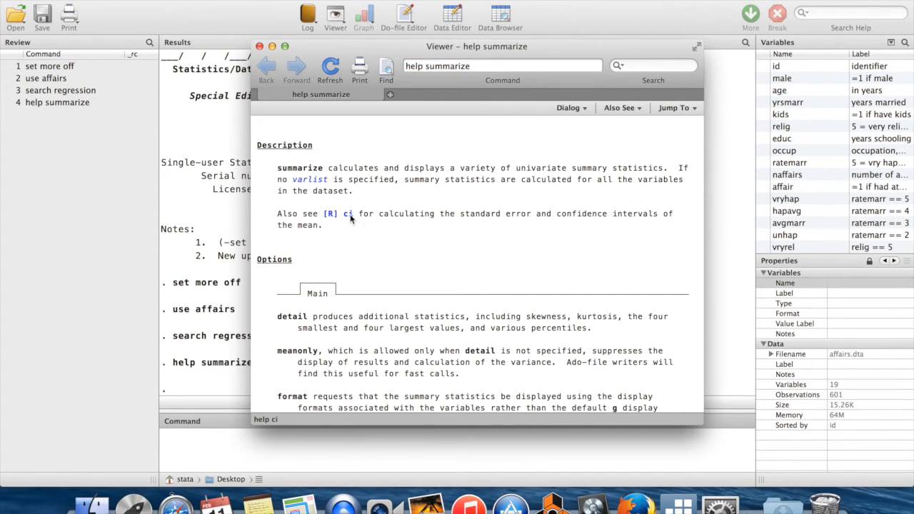
pyautogui.click(350, 214)
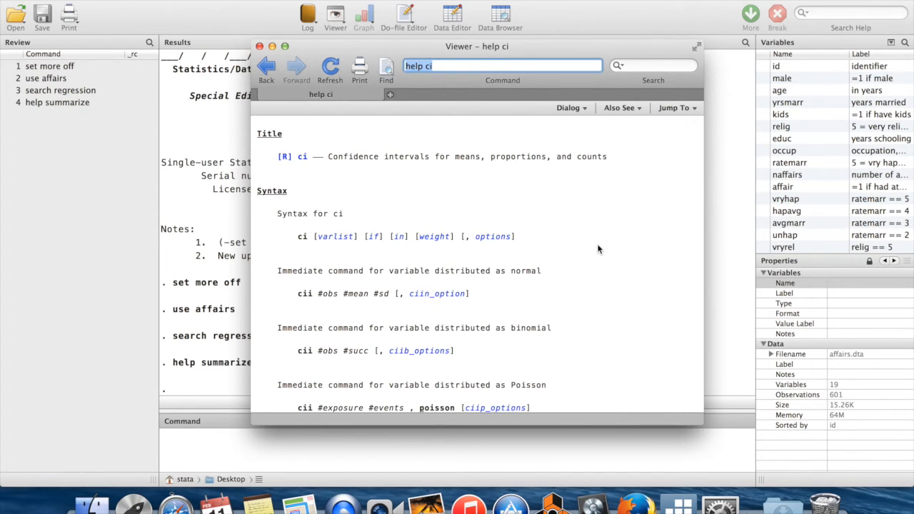
pyautogui.moveTo(454, 177)
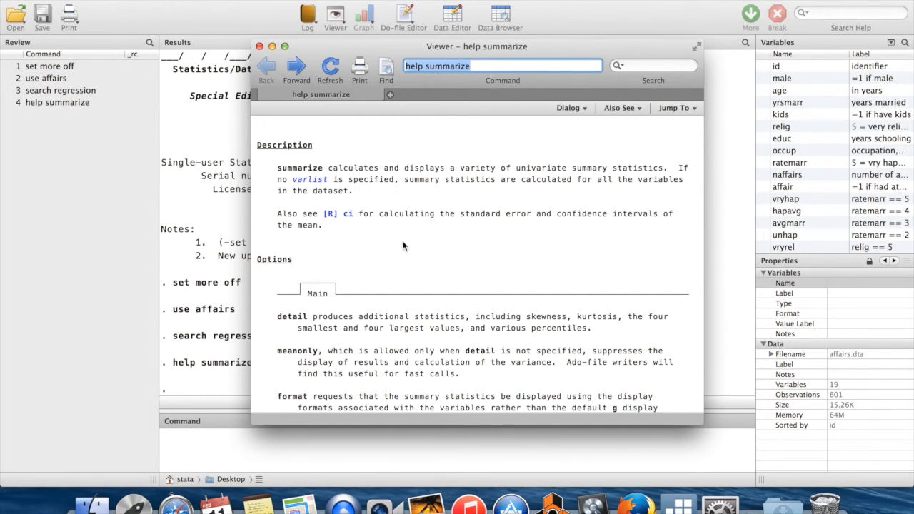
# - Scroll the summarize help page down to the detail and separator option descriptions
pyautogui.scroll(-3)
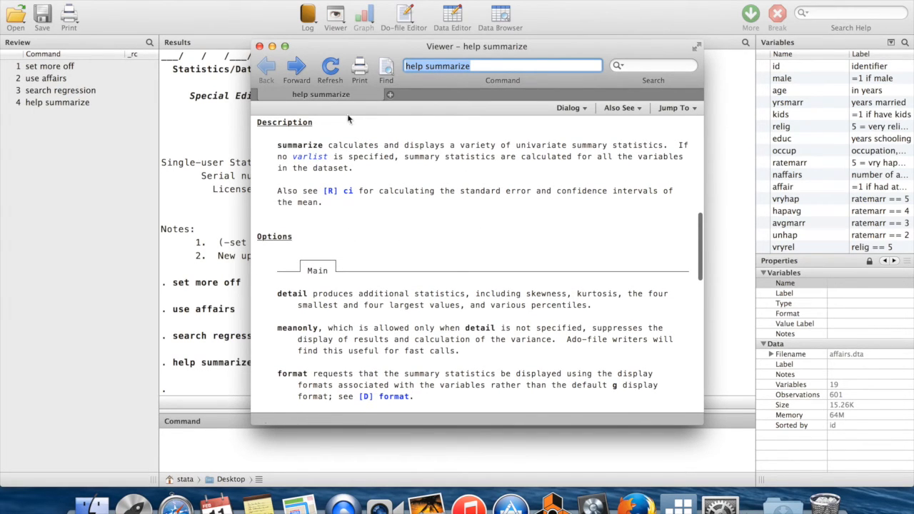
pyautogui.moveTo(301, 202)
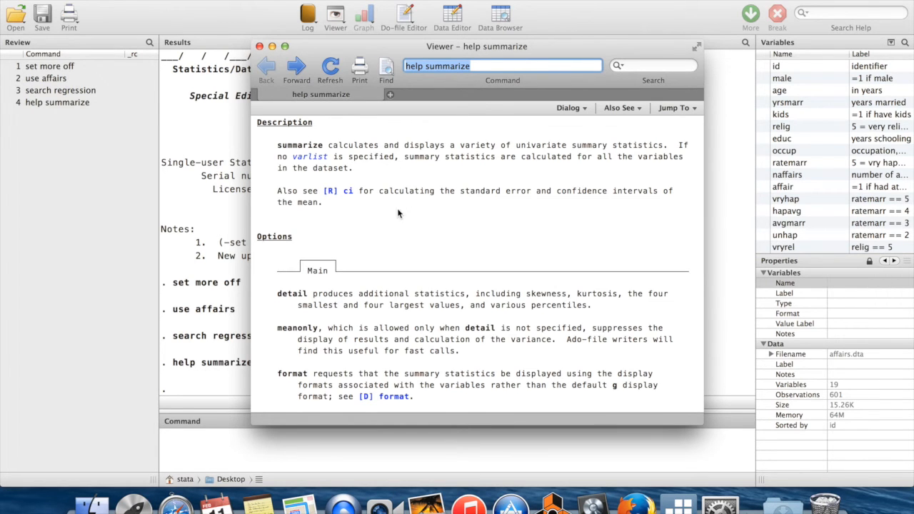
pyautogui.scroll(-3)
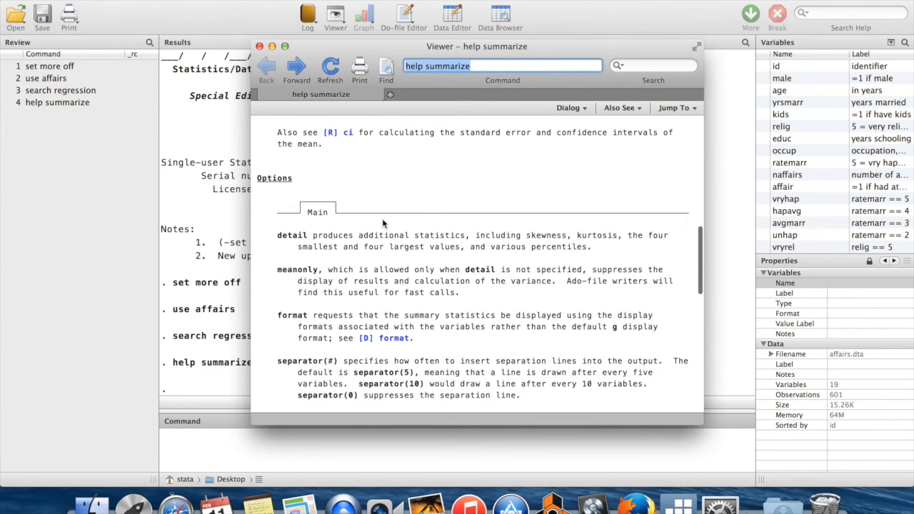
pyautogui.scroll(-3)
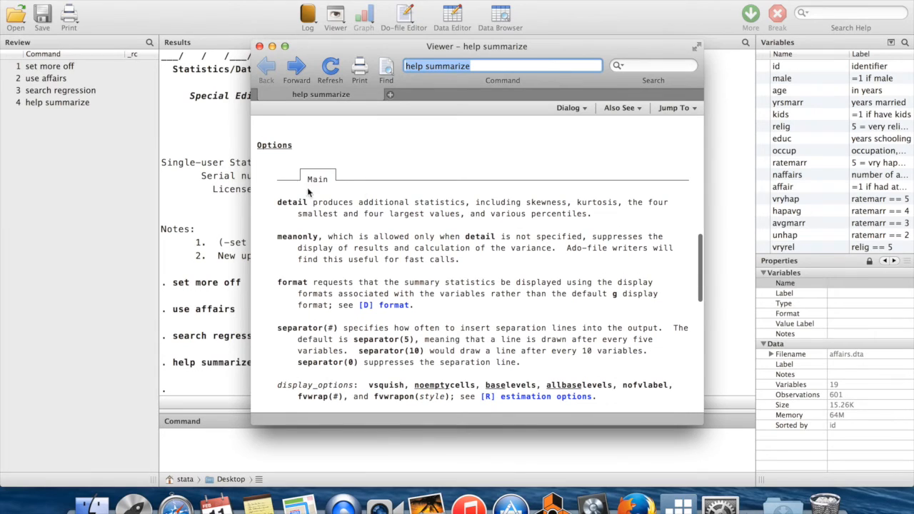
pyautogui.scroll(-3)
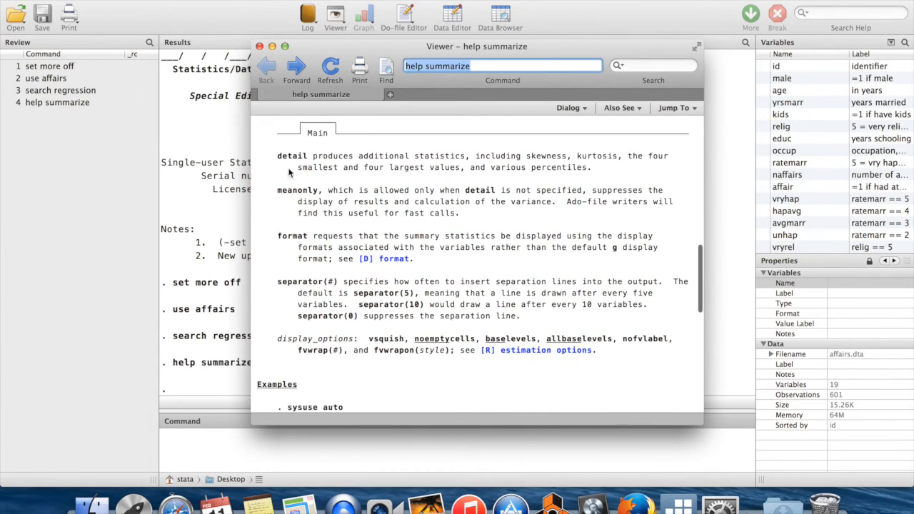
pyautogui.moveTo(544, 160)
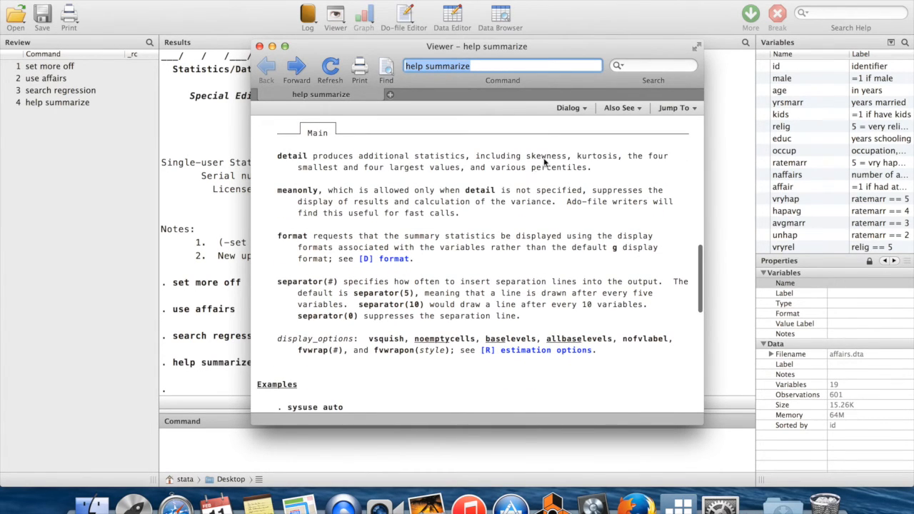
pyautogui.moveTo(312, 179)
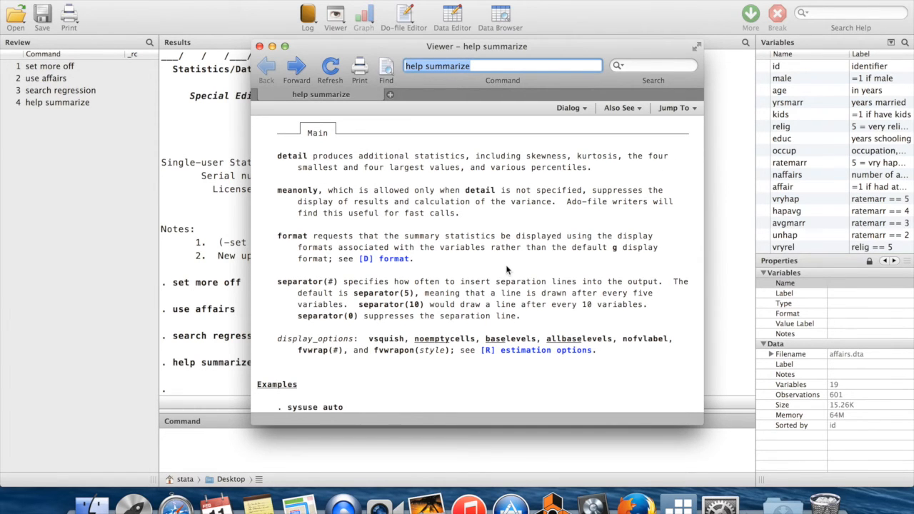
# - Read through the summarize Examples and Stored results, including r(N), r(mean) and r(sd)
pyautogui.scroll(-3)
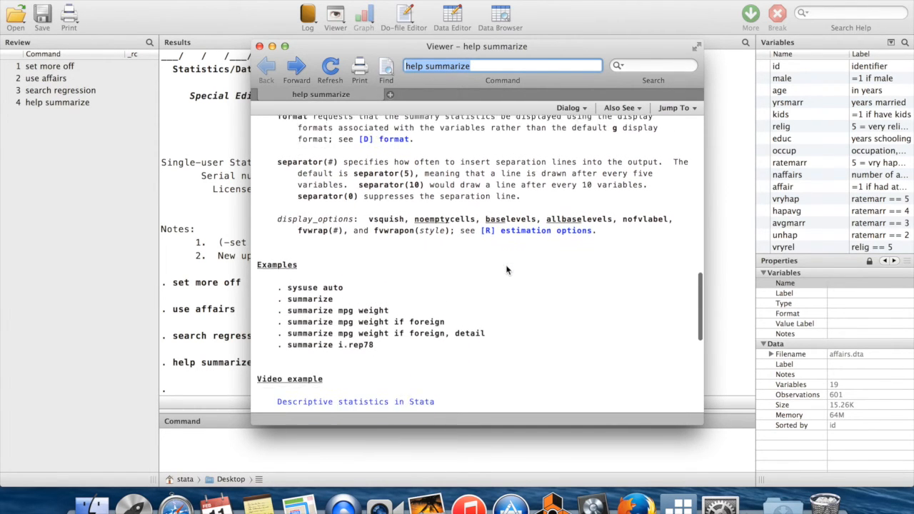
pyautogui.scroll(-3)
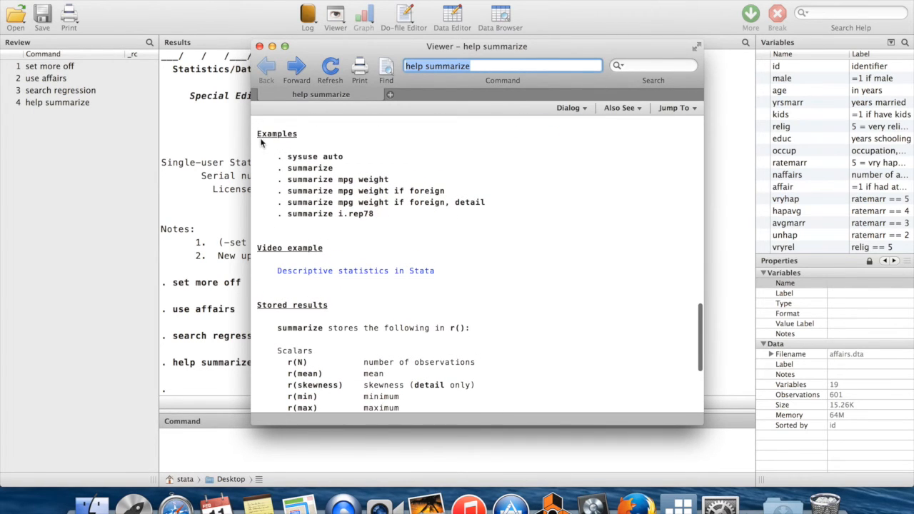
pyautogui.moveTo(390, 227)
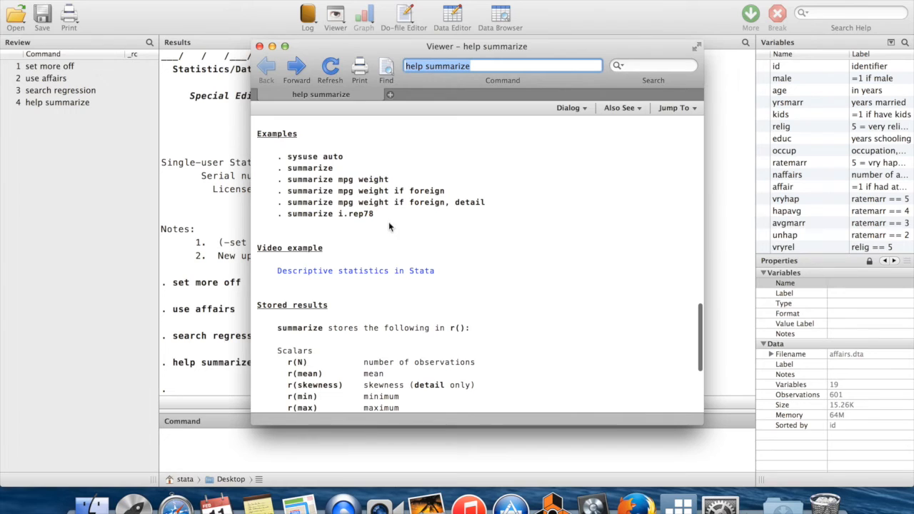
pyautogui.moveTo(295, 171)
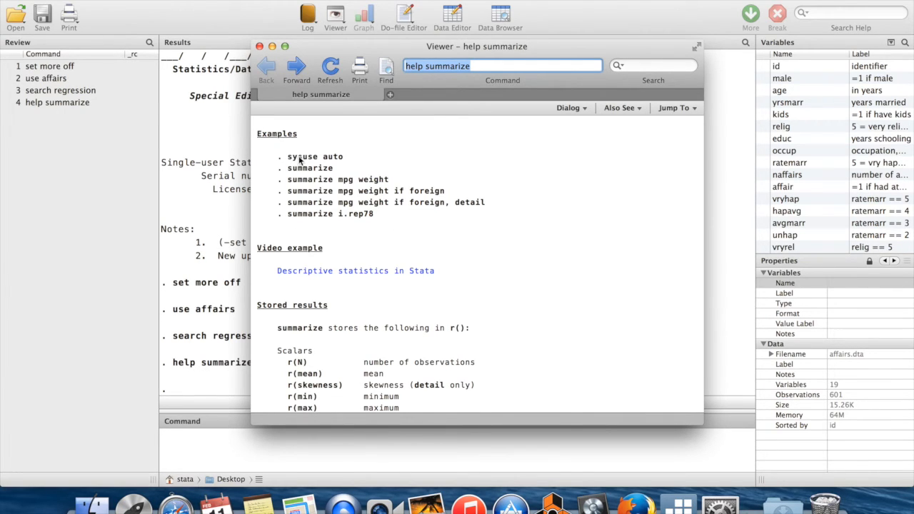
pyautogui.moveTo(300, 222)
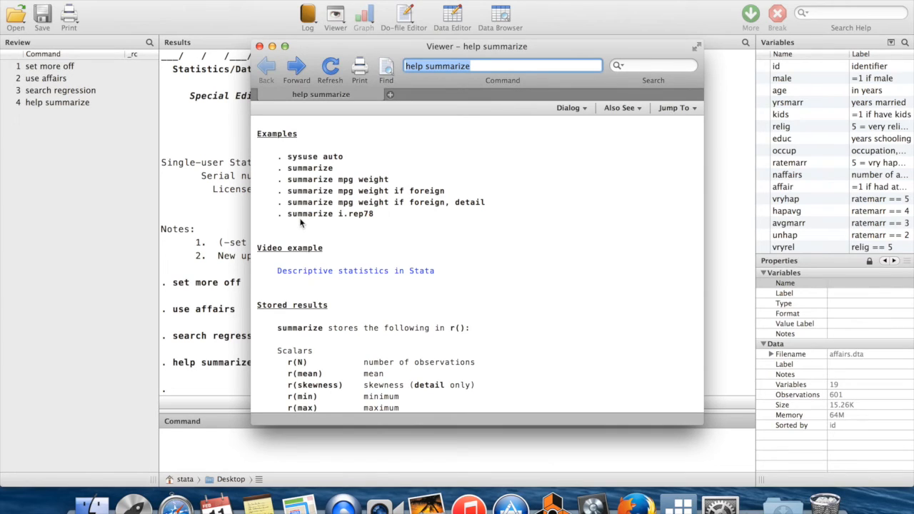
pyautogui.moveTo(350, 163)
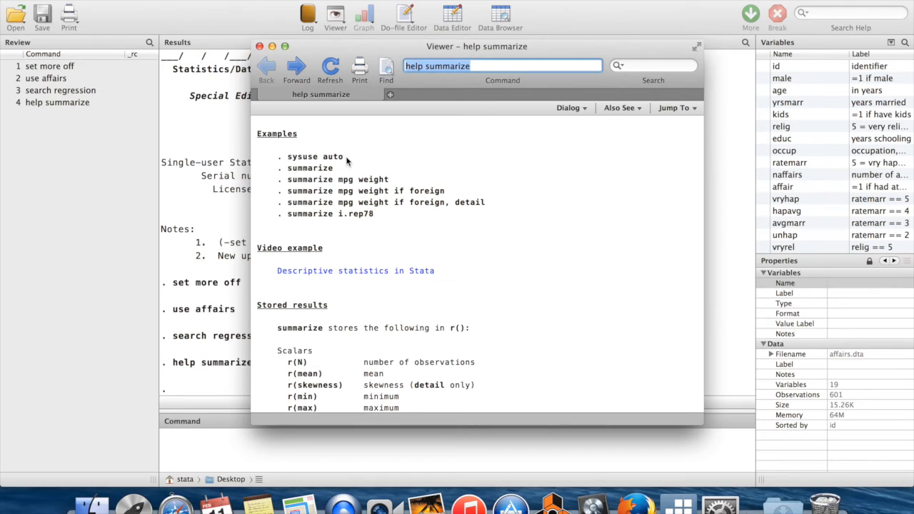
pyautogui.doubleClick(315, 157)
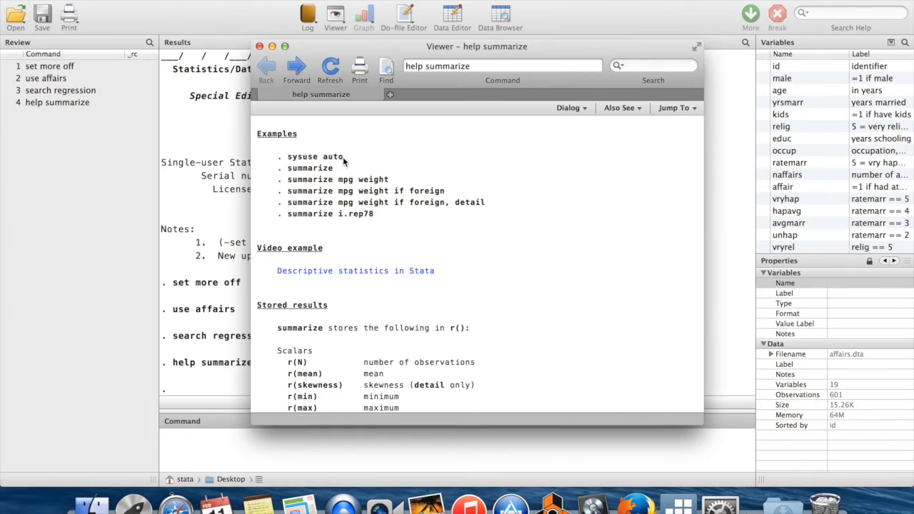
pyautogui.doubleClick(333, 157)
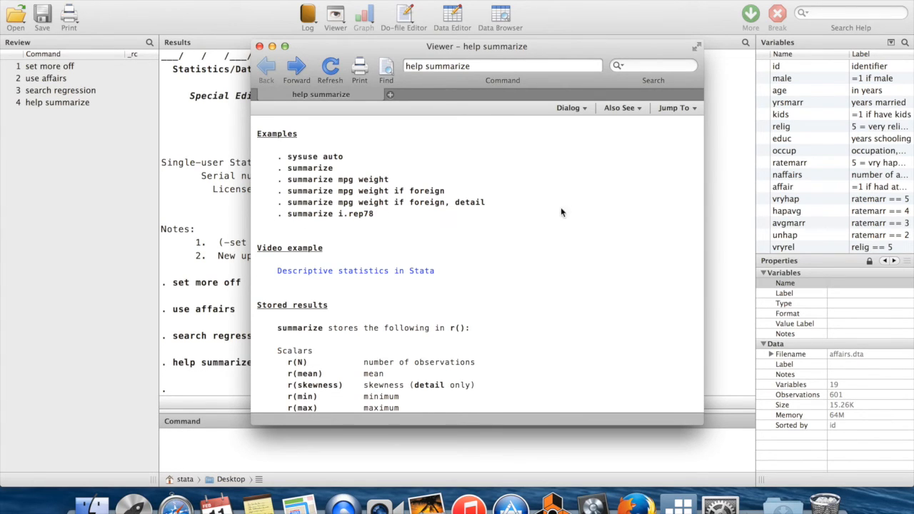
pyautogui.moveTo(358, 233)
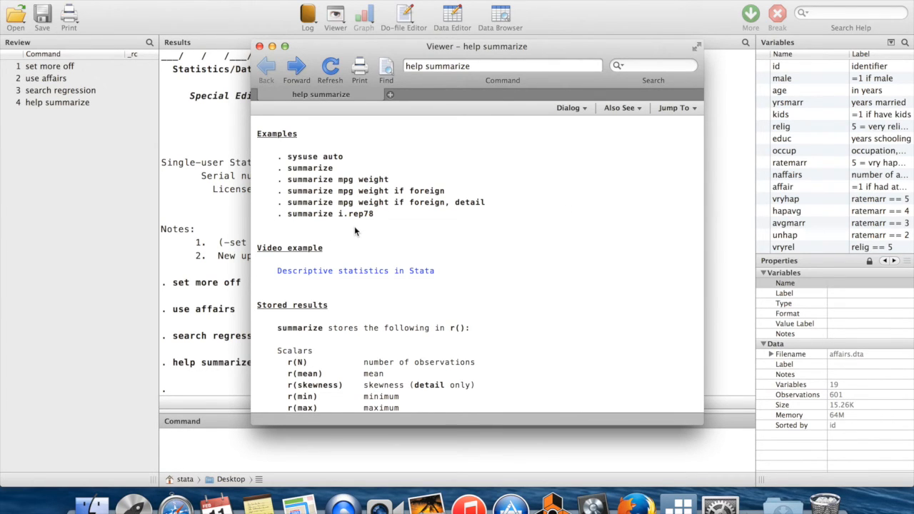
pyautogui.moveTo(443, 217)
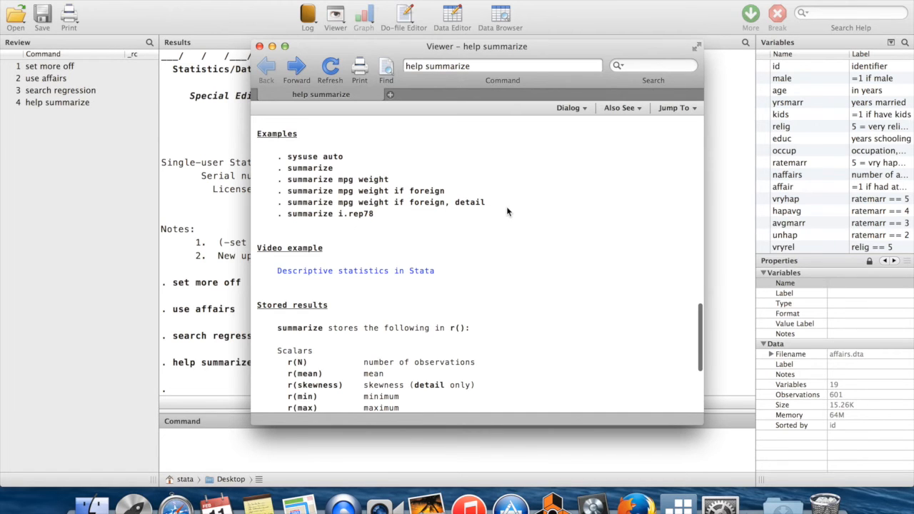
pyautogui.scroll(-3)
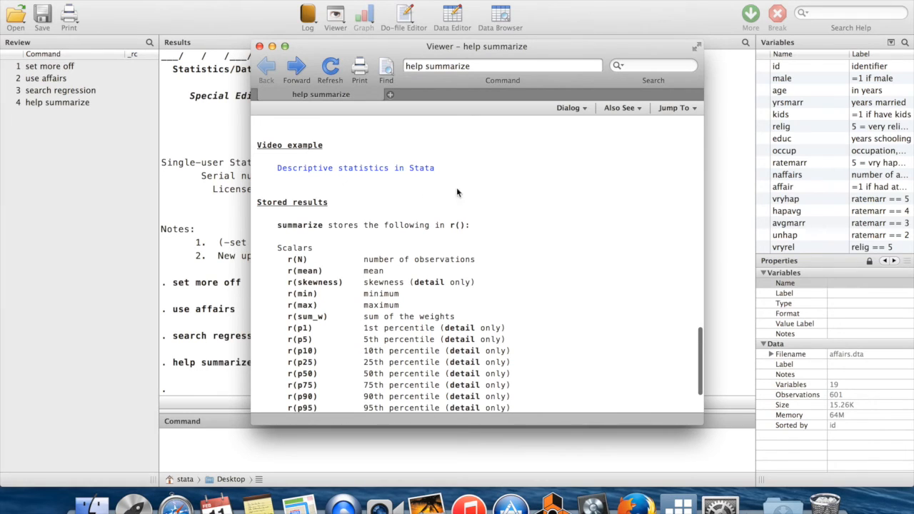
pyautogui.scroll(-3)
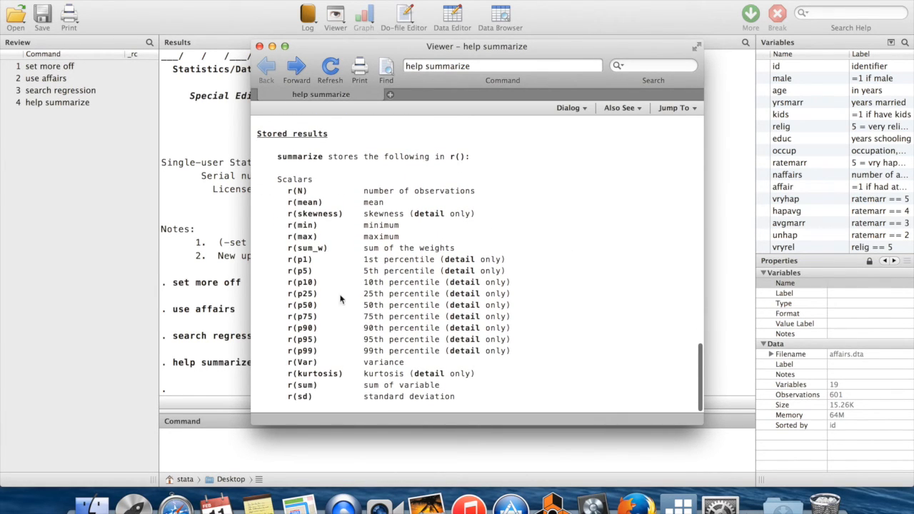
pyautogui.moveTo(495, 243)
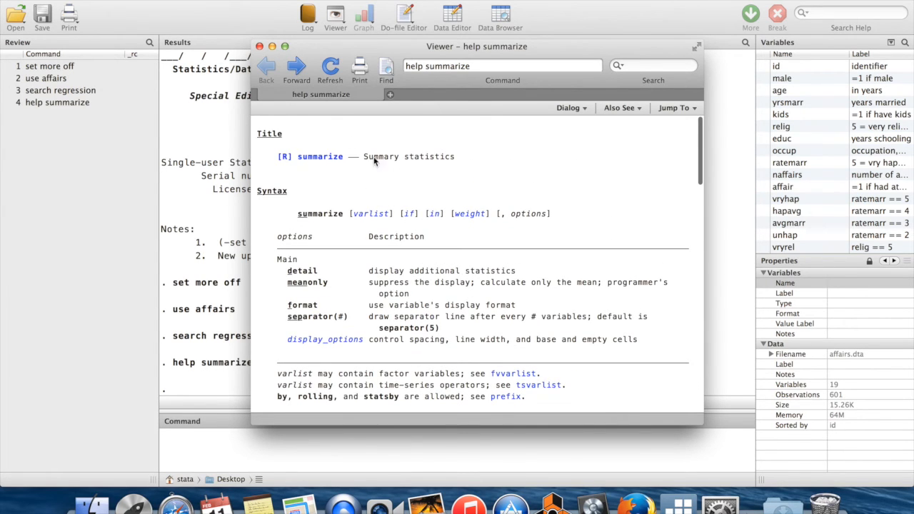
# - Close the help viewer and run summarize for Obs, Mean, Std. Dev., Min, Max of all variables
pyautogui.click(260, 45)
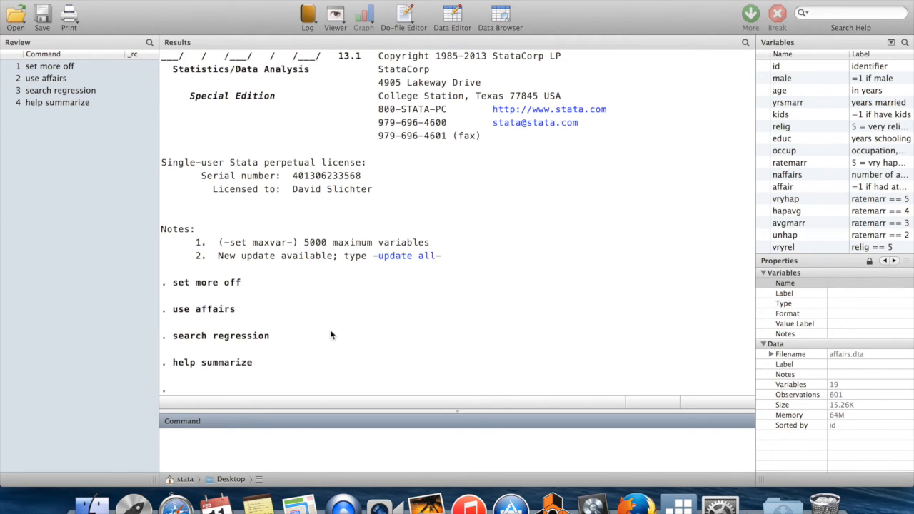
pyautogui.moveTo(200, 341)
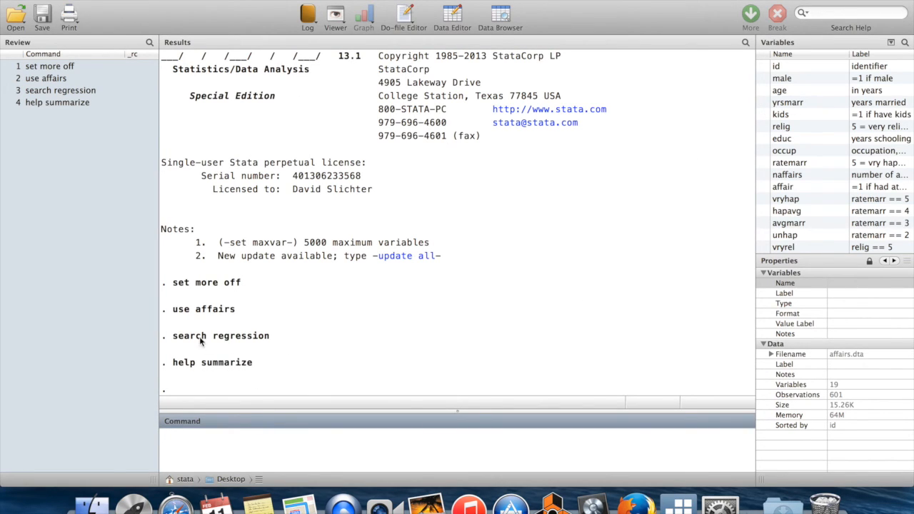
pyautogui.moveTo(250, 324)
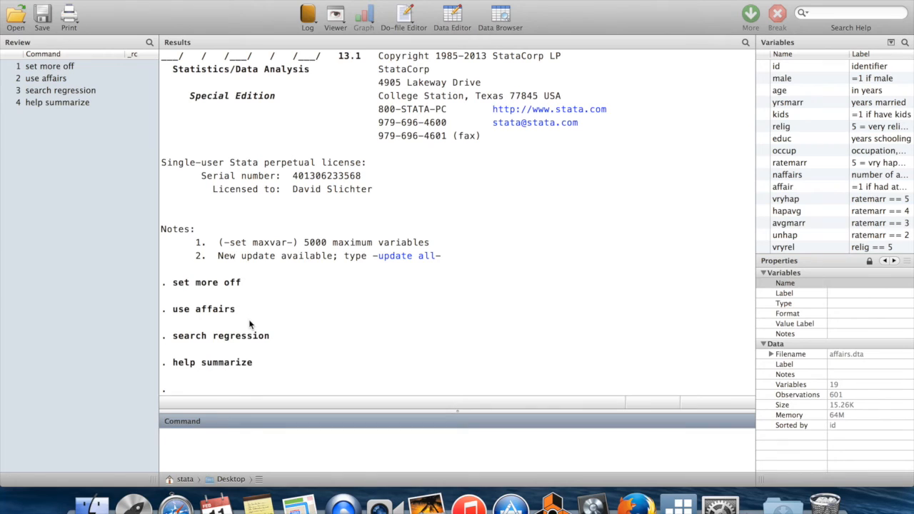
pyautogui.moveTo(228, 385)
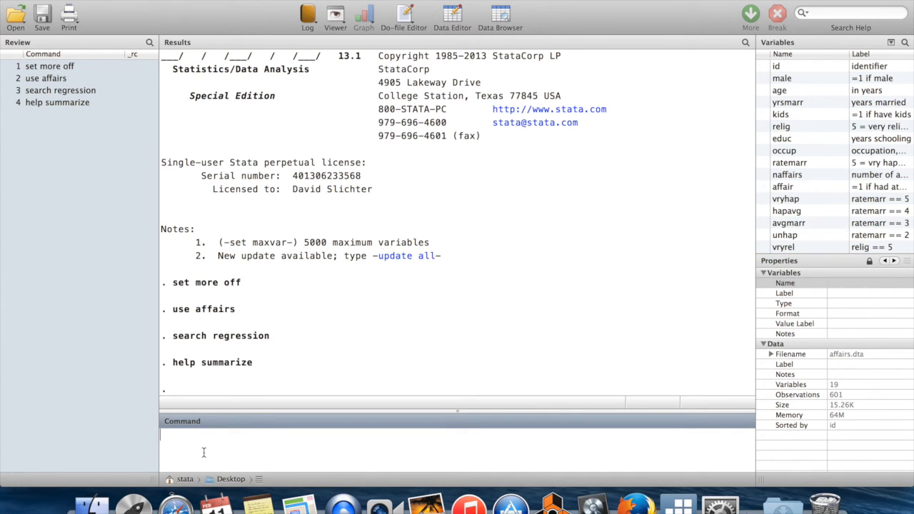
pyautogui.write('summarize')
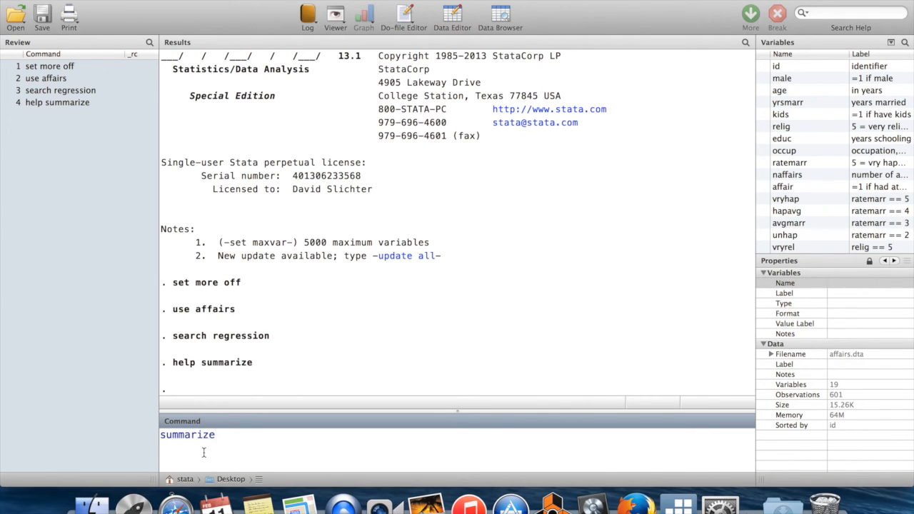
pyautogui.press('enter')
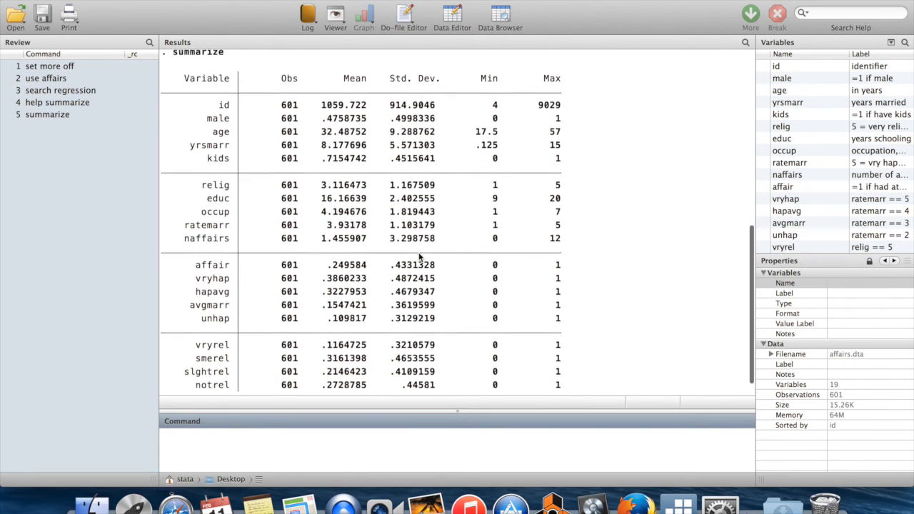
pyautogui.scroll(-3)
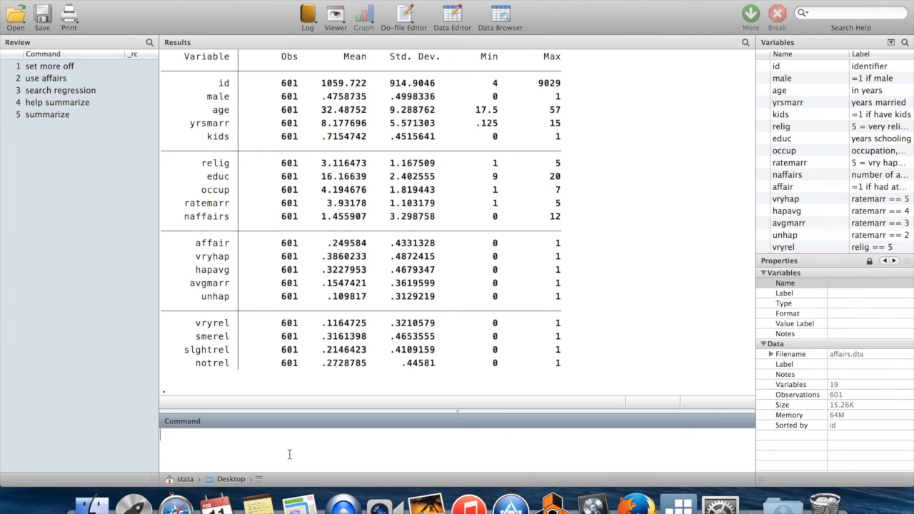
# - Run 'sum relig kids' from the Variables pane, then rerun it from Review
pyautogui.write('sum')
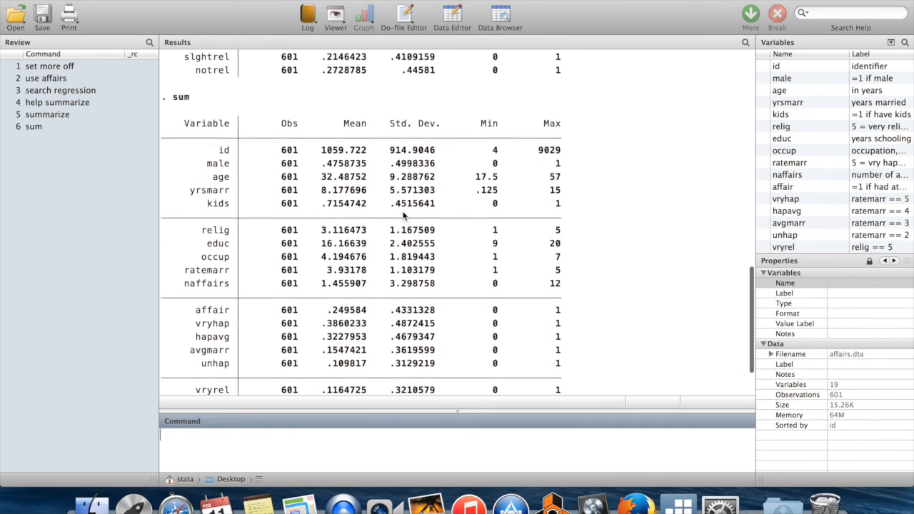
pyautogui.scroll(-3)
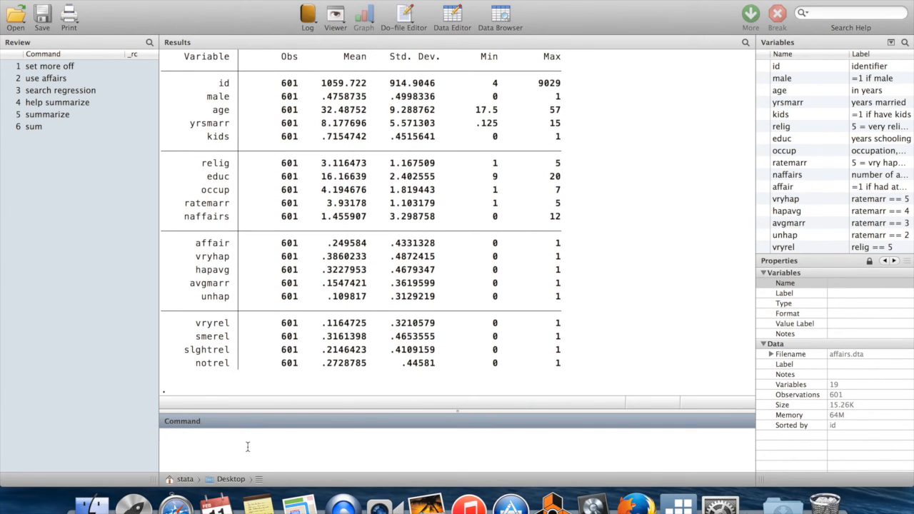
pyautogui.write('sum')
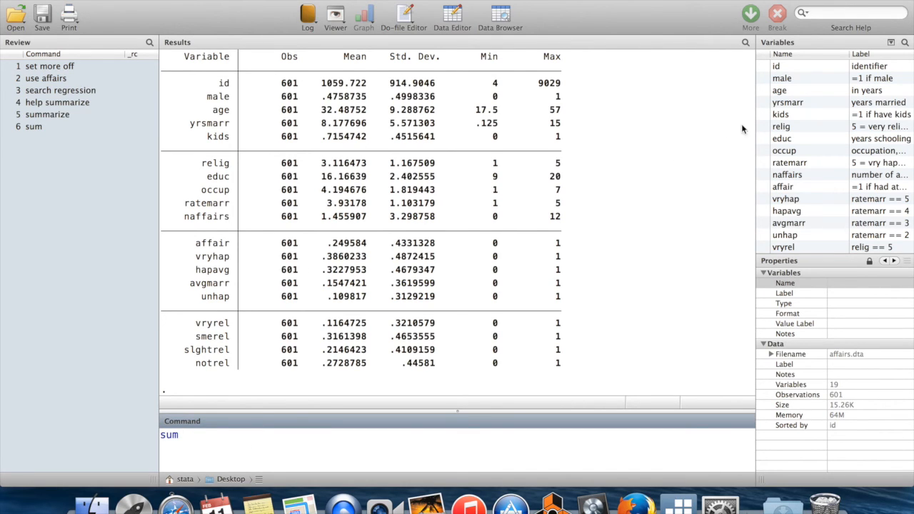
pyautogui.click(781, 126)
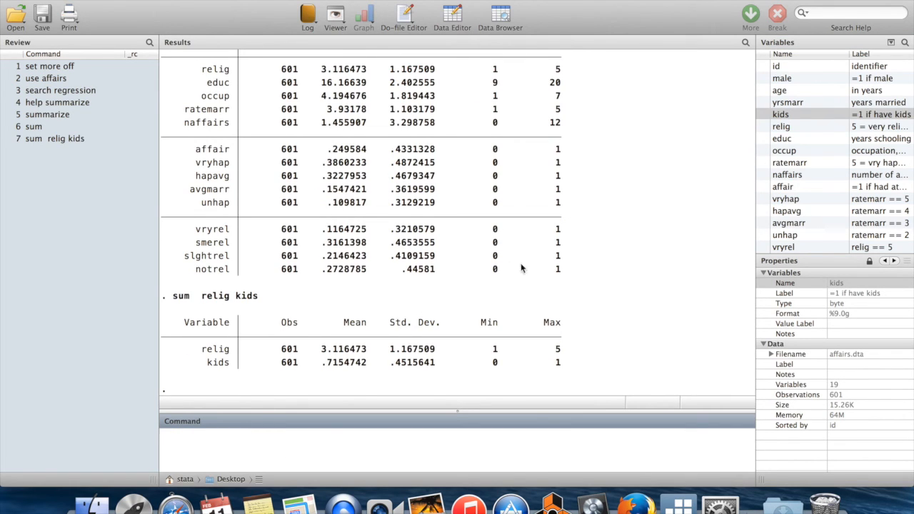
pyautogui.moveTo(338, 308)
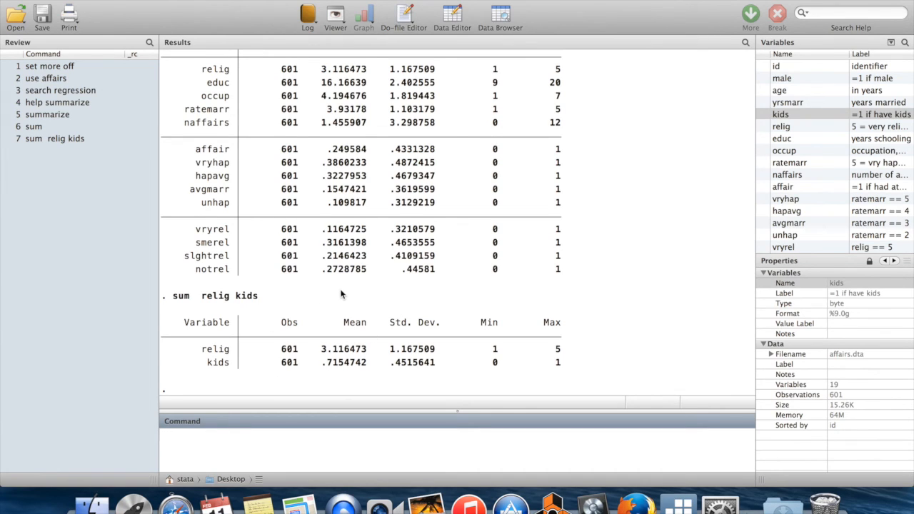
pyautogui.moveTo(228, 355)
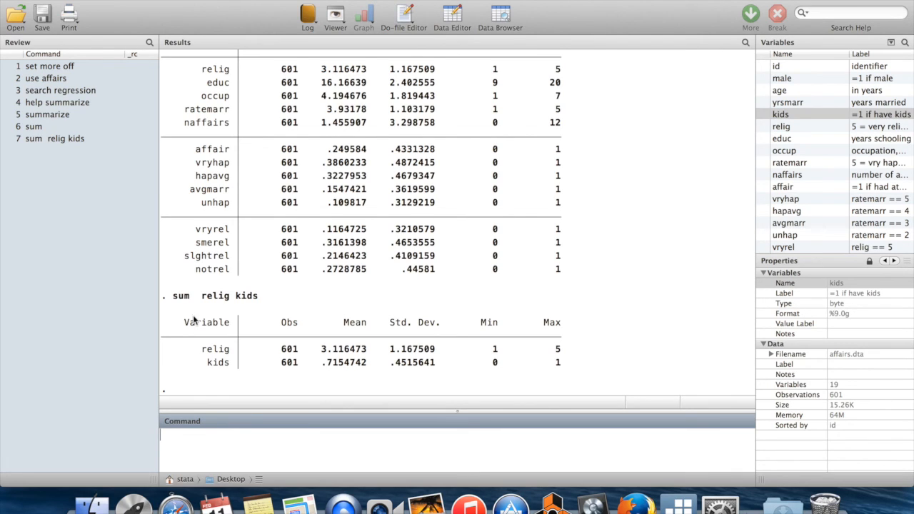
pyautogui.click(55, 138)
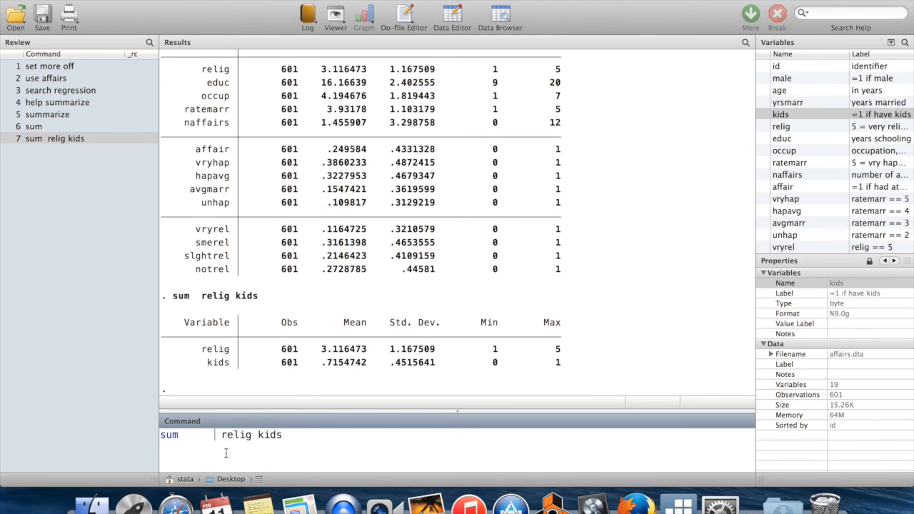
pyautogui.press('Return')
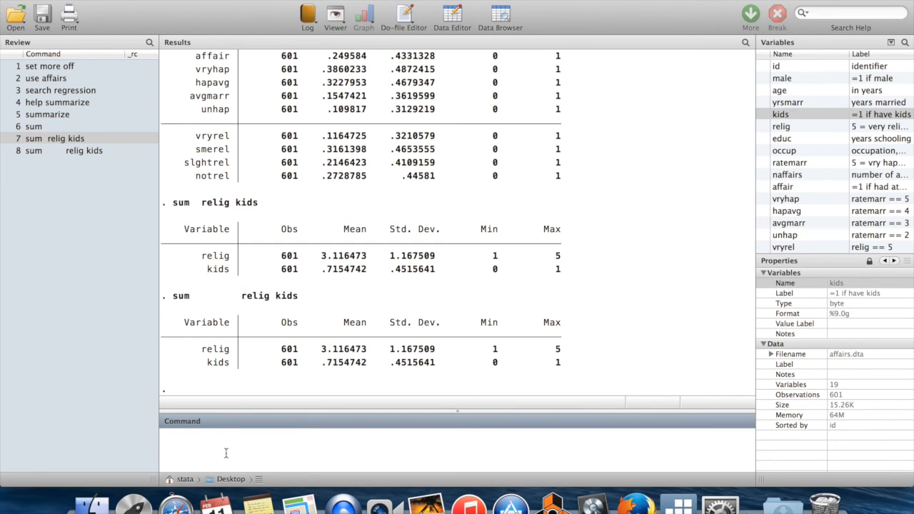
pyautogui.moveTo(313, 320)
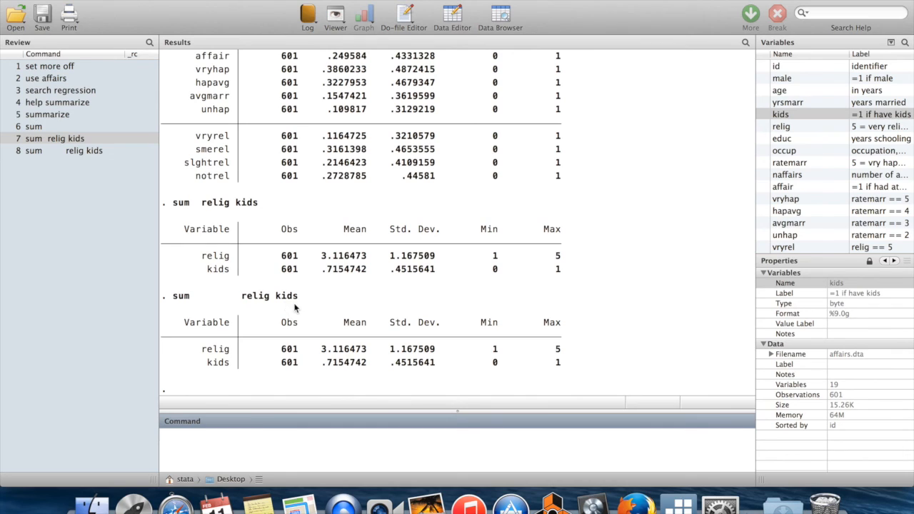
# - Run 'sum relig kids, detail' and scroll through the percentiles, variance, skewness and kurtosis
pyautogui.click(83, 151)
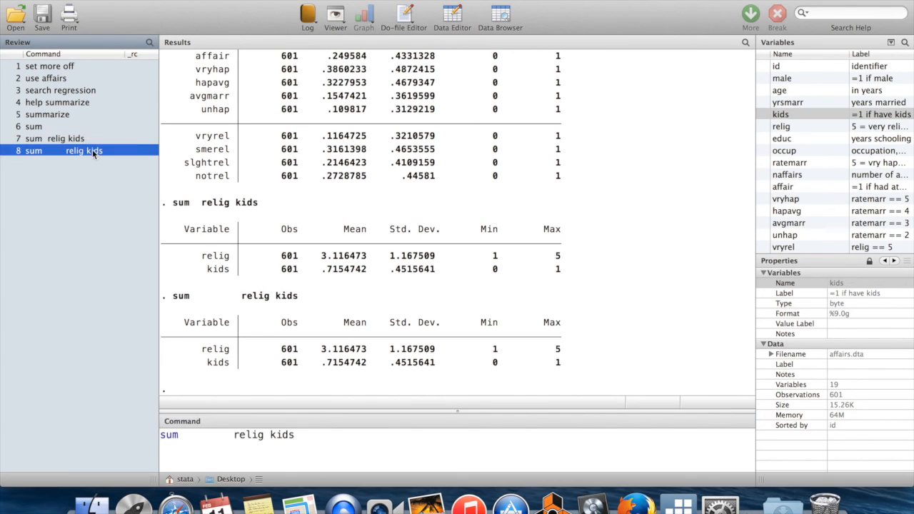
pyautogui.write(',')
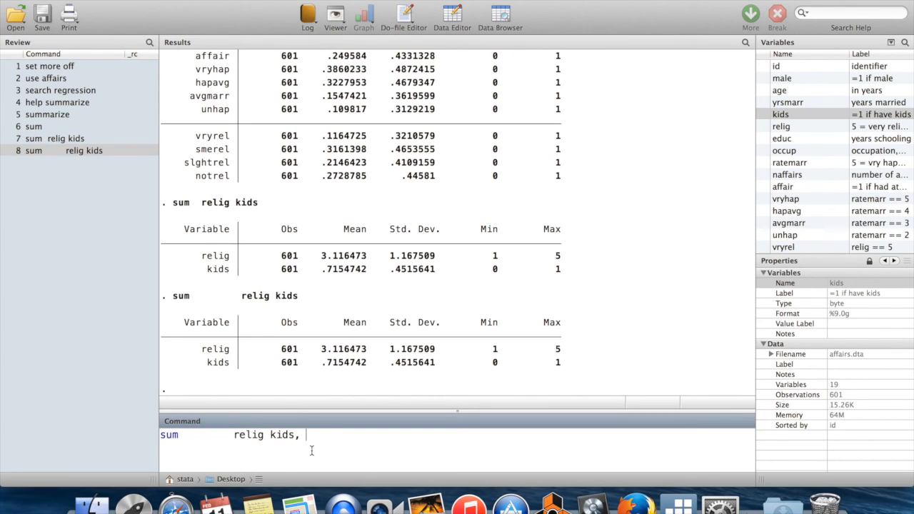
pyautogui.write('deta')
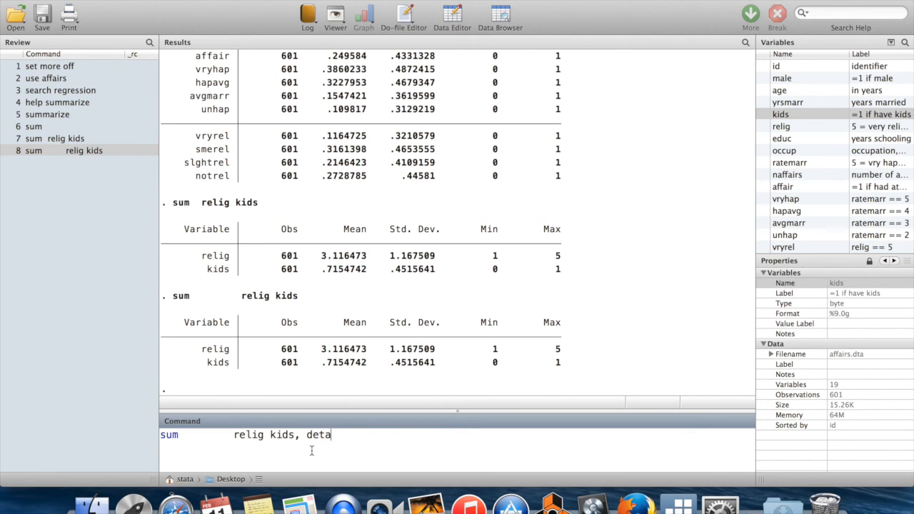
pyautogui.press('BackSpace')
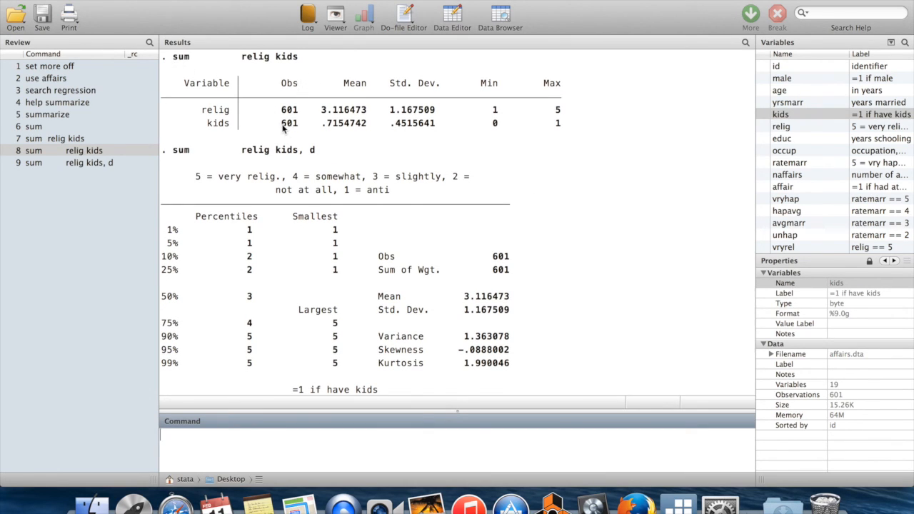
pyautogui.moveTo(416, 122)
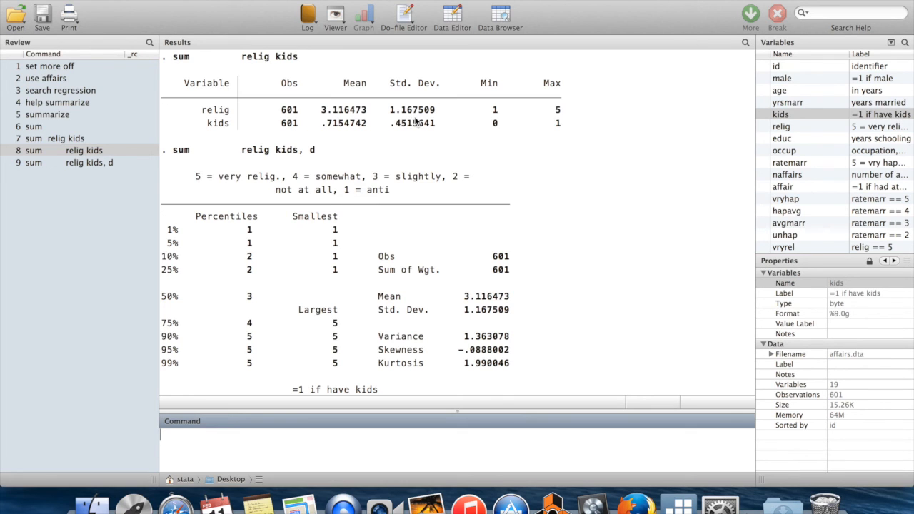
pyautogui.moveTo(611, 208)
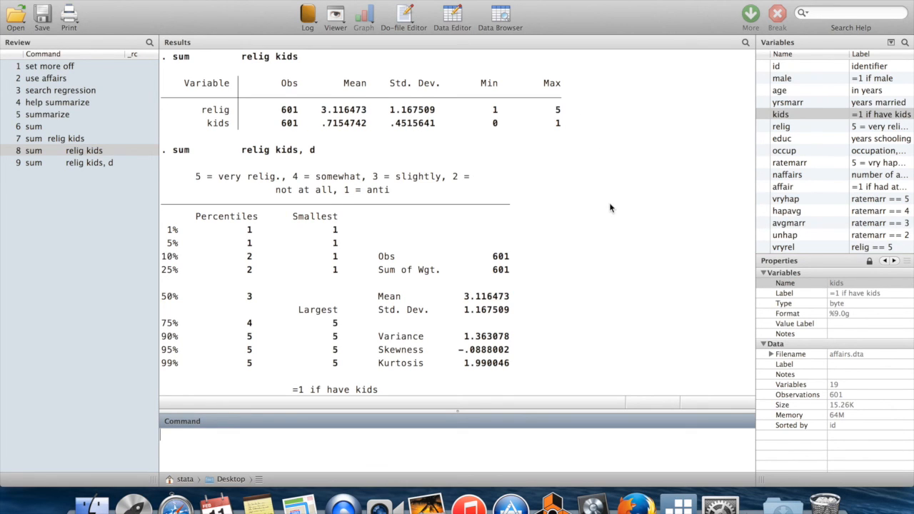
pyautogui.scroll(-3)
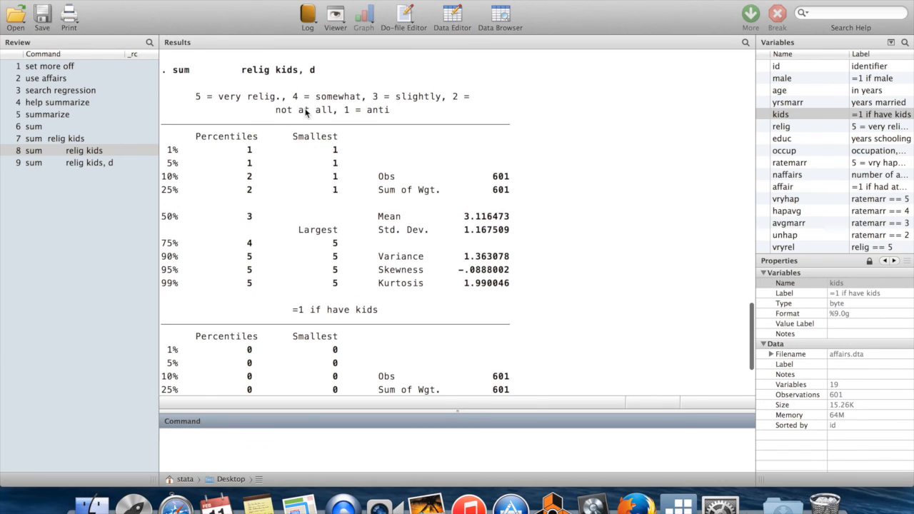
pyautogui.moveTo(427, 156)
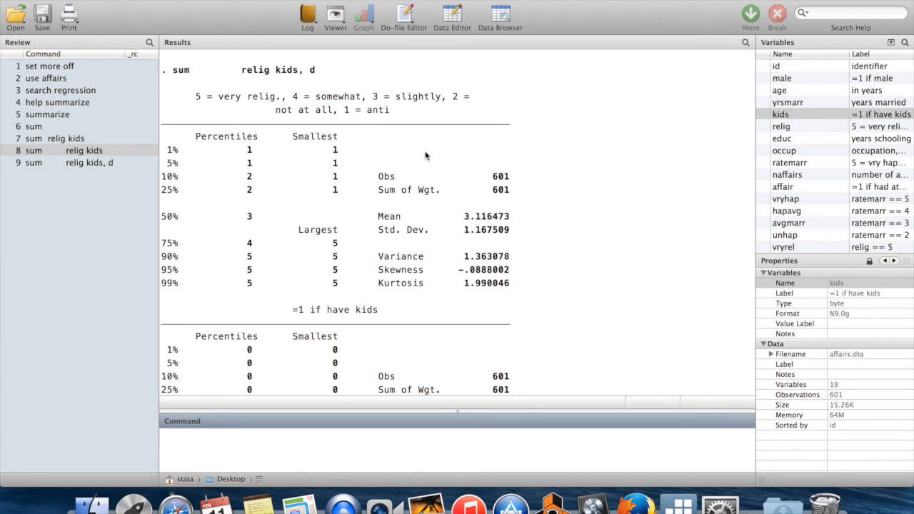
pyautogui.moveTo(517, 176)
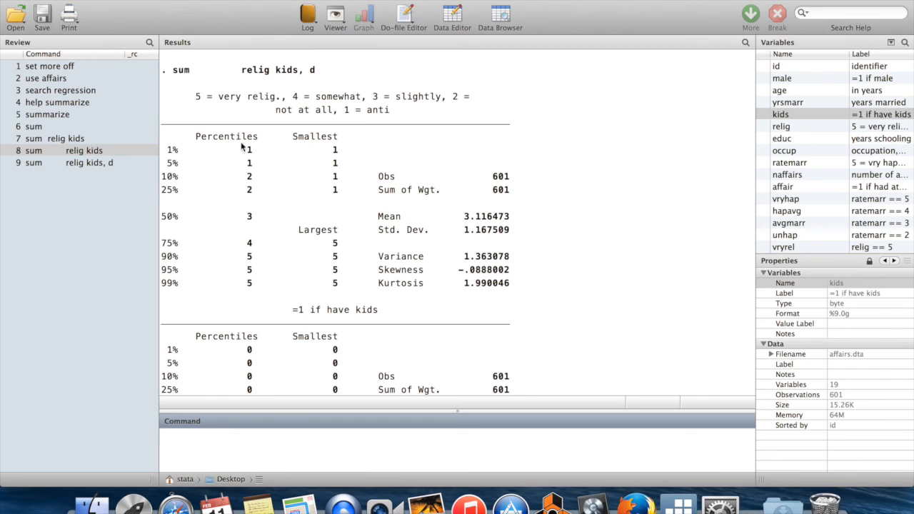
pyautogui.moveTo(331, 302)
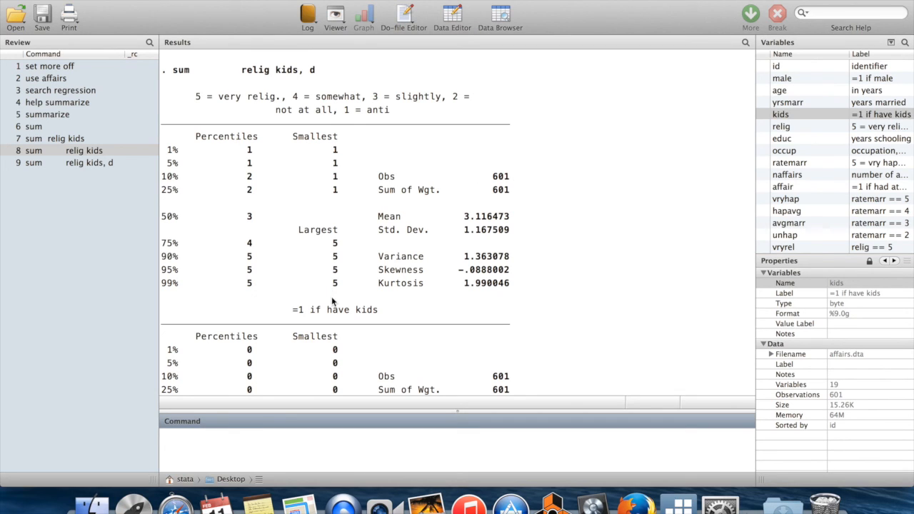
pyautogui.moveTo(522, 264)
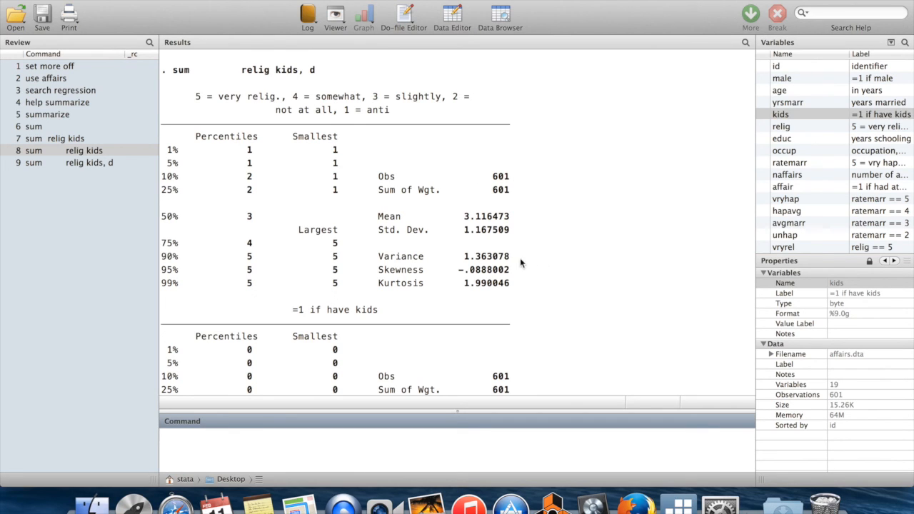
pyautogui.moveTo(515, 294)
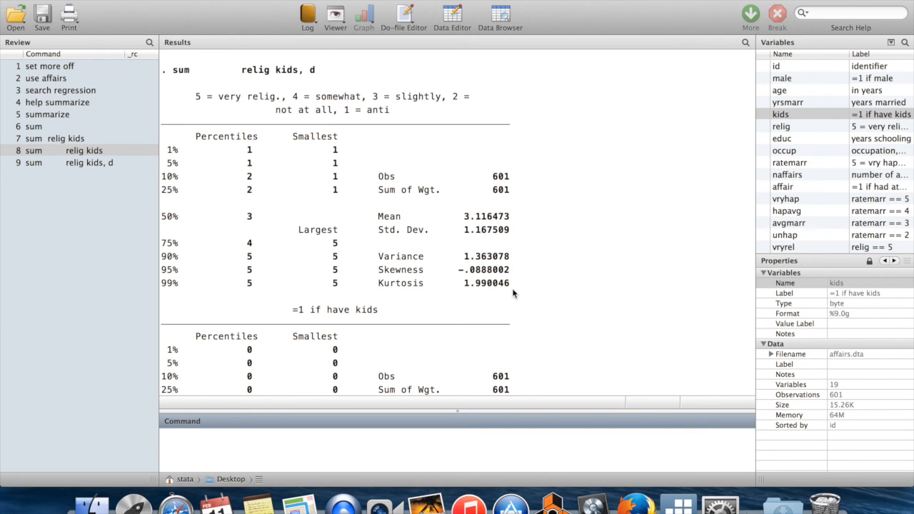
pyautogui.scroll(-3)
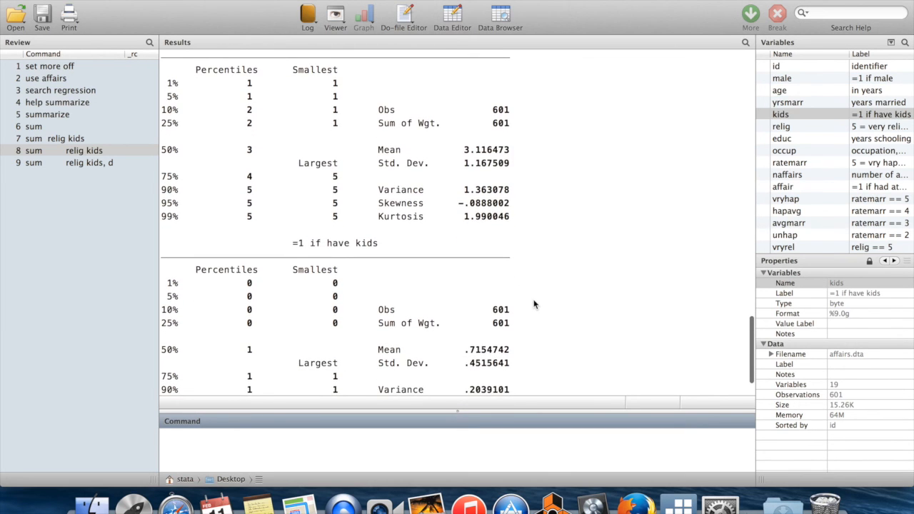
pyautogui.scroll(-3)
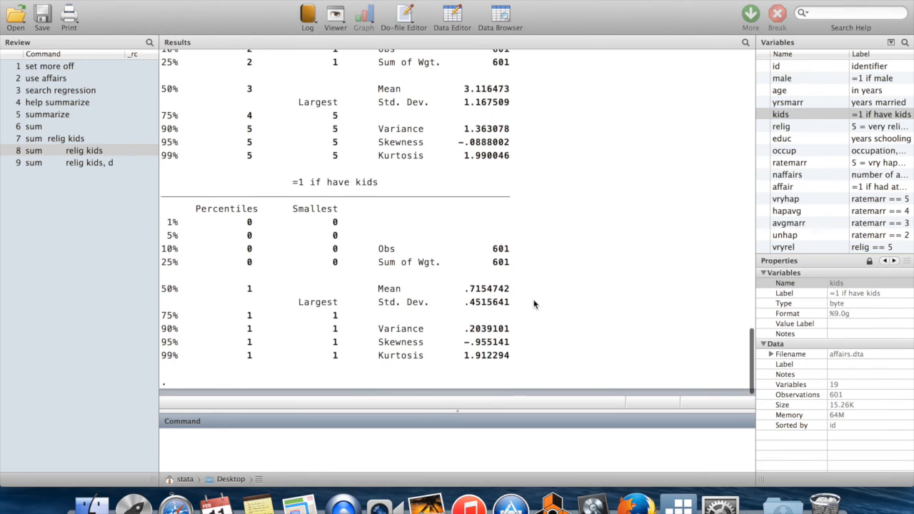
pyautogui.scroll(-3)
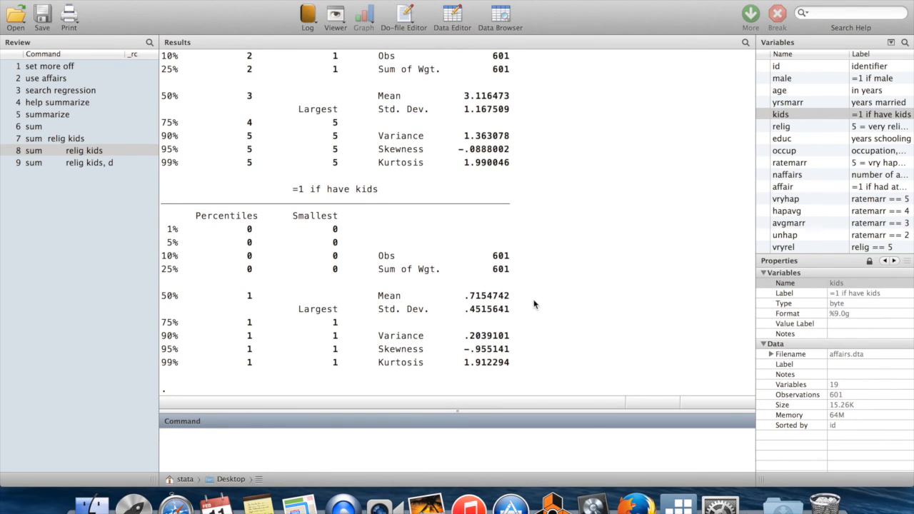